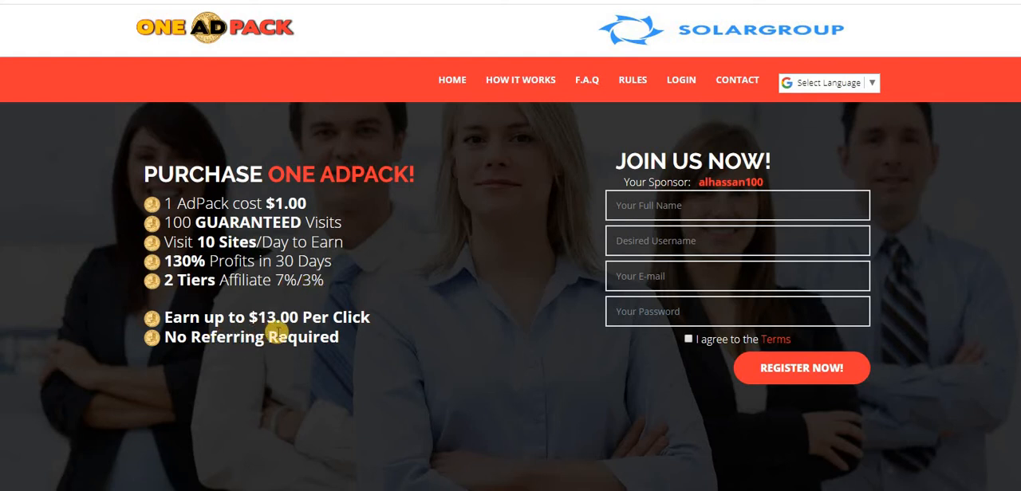
mouse_move(354, 345)
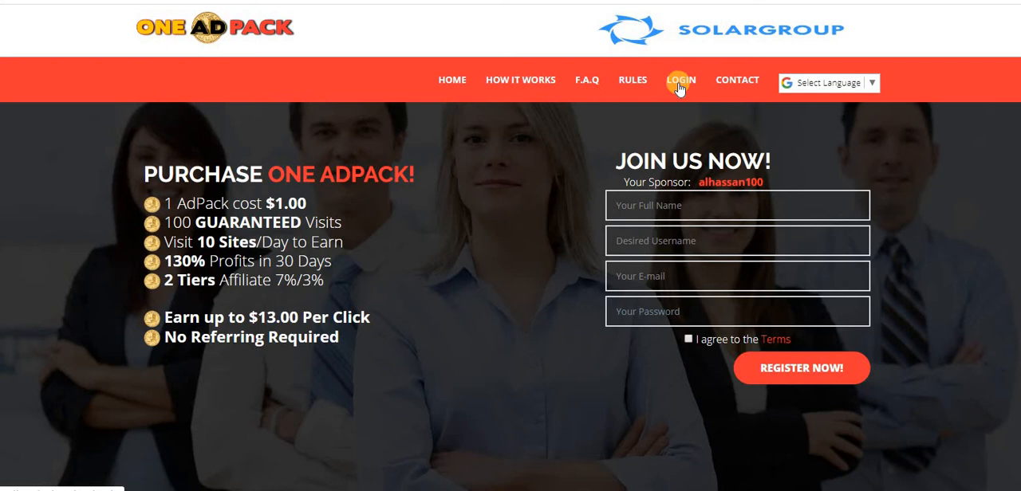
mouse_move(376, 190)
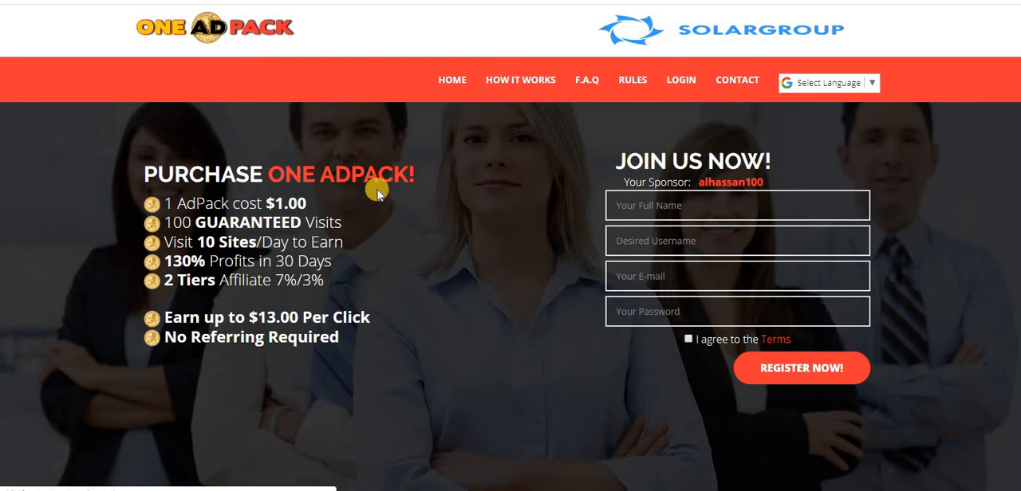
Go to the One Ad Pack member login page from the top navigation.
left_click(680, 80)
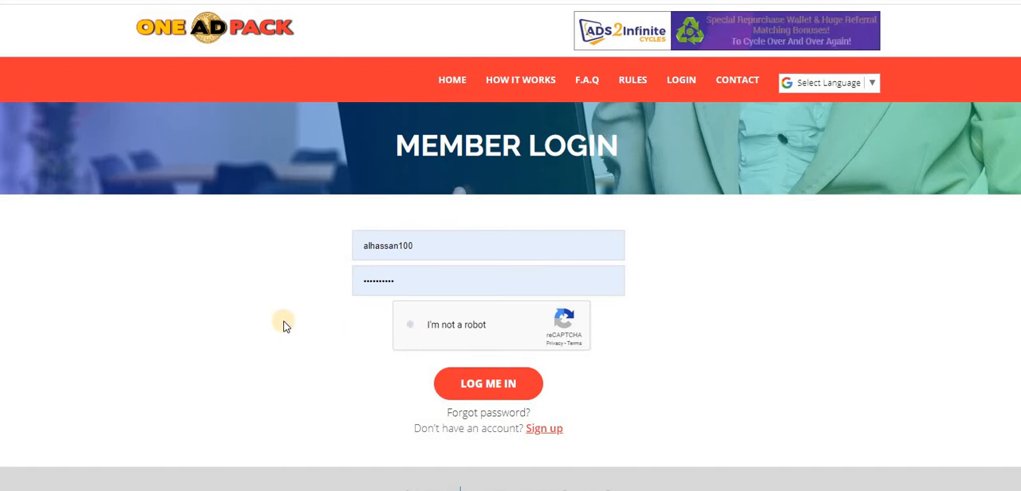
Pass the 'I'm not a robot' check and log in to the One Ad Pack member area.
left_click(411, 324)
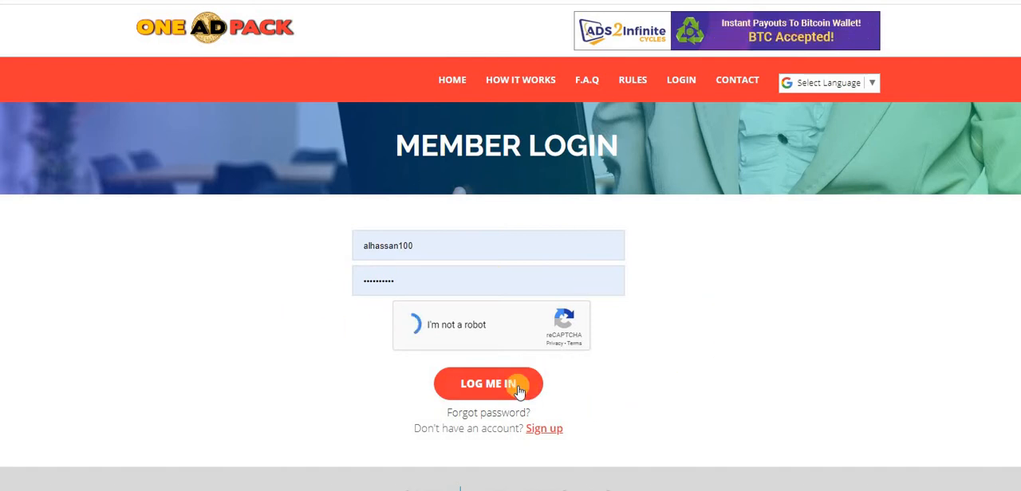
left_click(488, 385)
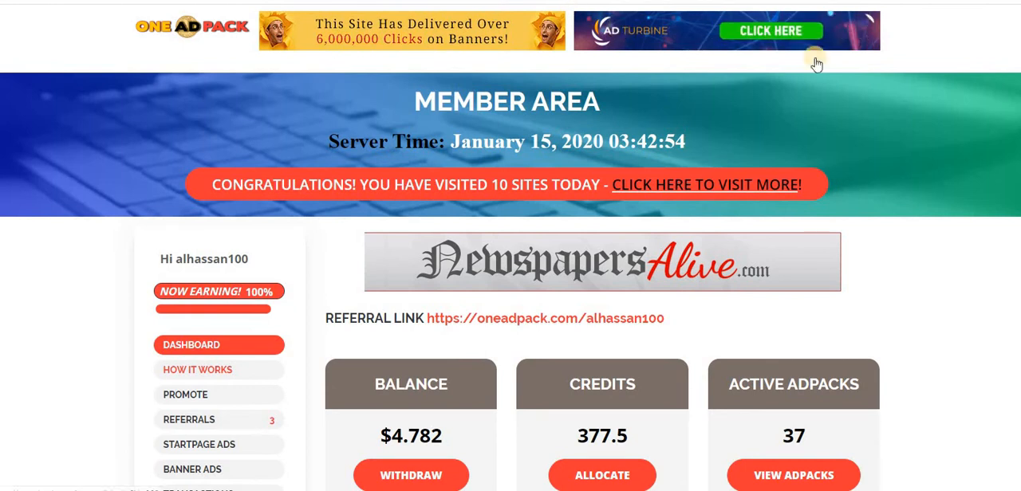
scroll("down", 3)
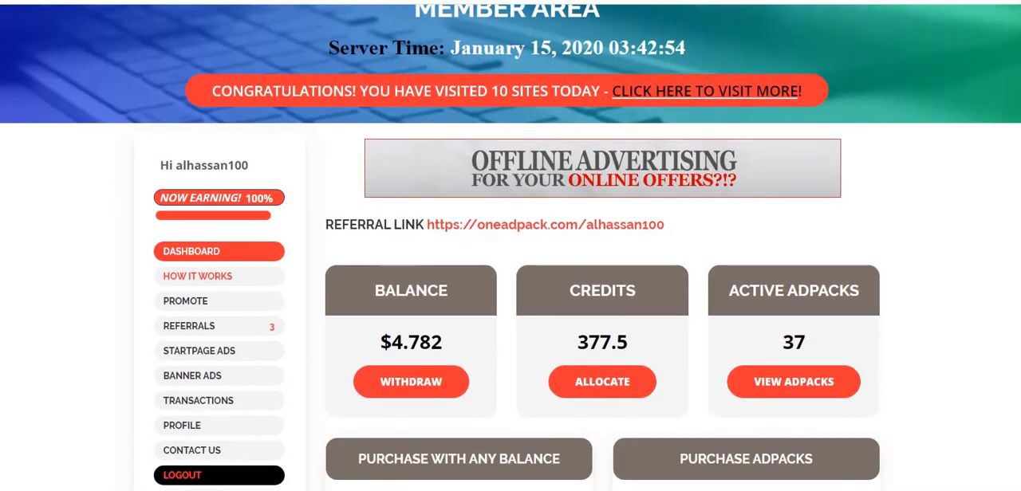
scroll("down", 3)
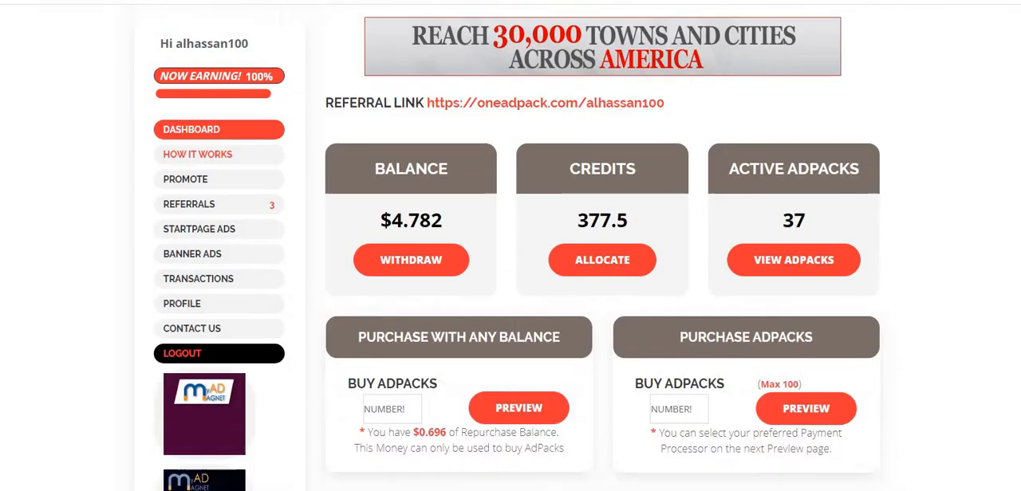
scroll("down", 3)
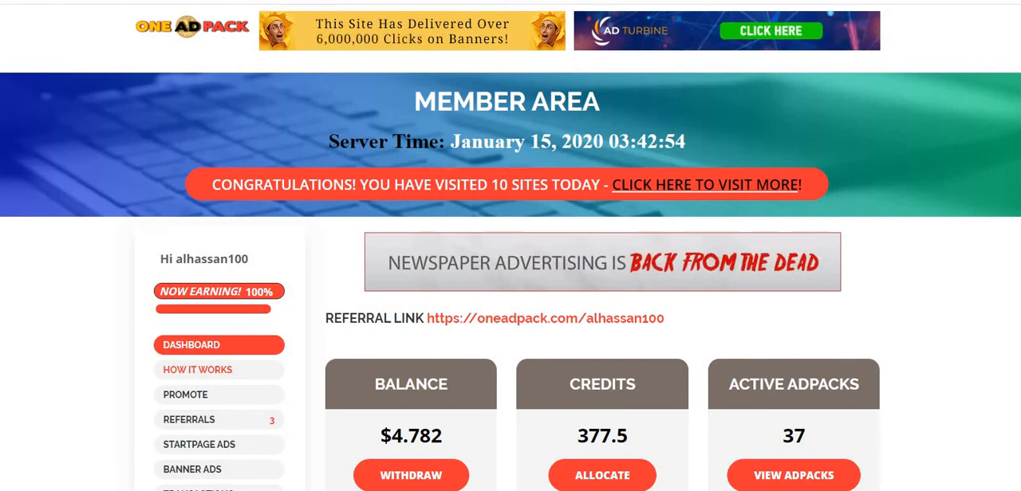
scroll("down", 3)
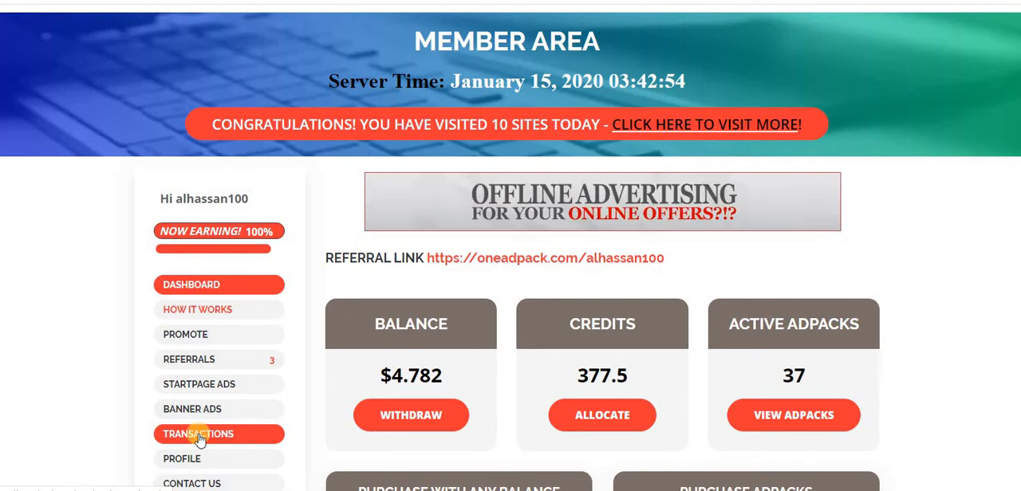
Review the transaction history of weekly revenue, commissions, repurchases and cashout requests.
left_click(198, 434)
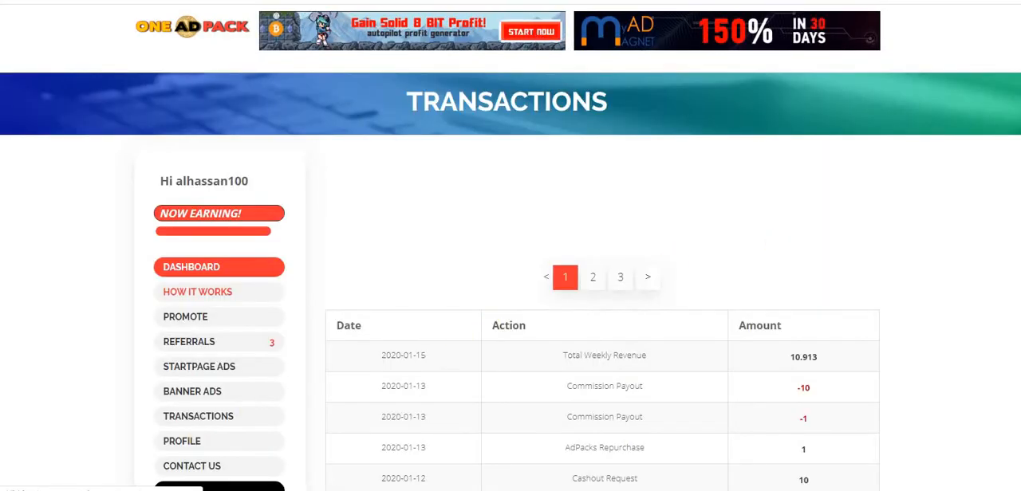
scroll("down", 3)
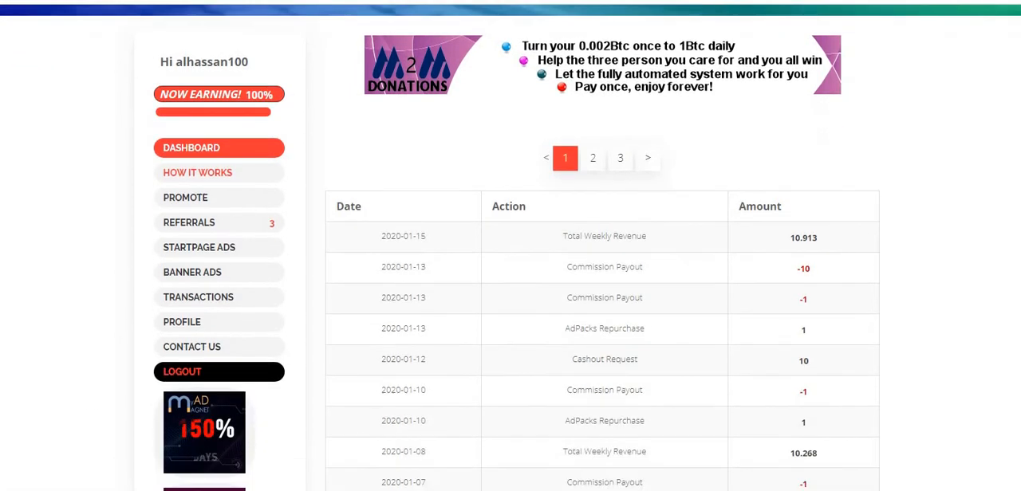
scroll("down", 3)
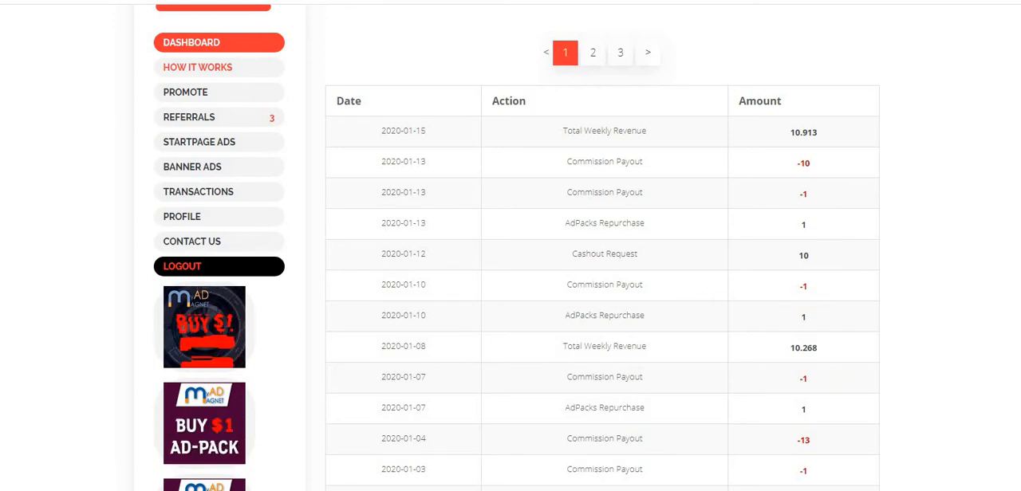
scroll("down", 3)
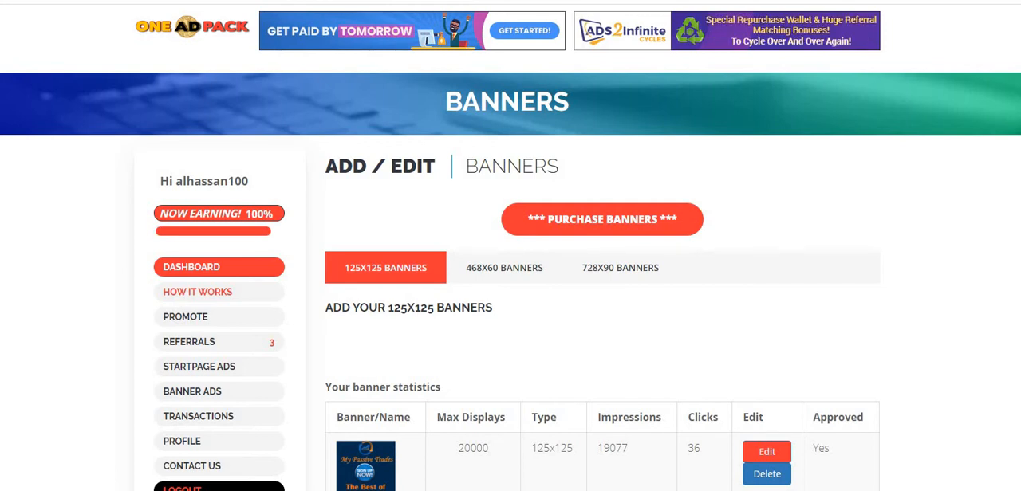
Review the 125x125 banner statistics showing 19077 impressions and 36 clicks.
scroll("down", 3)
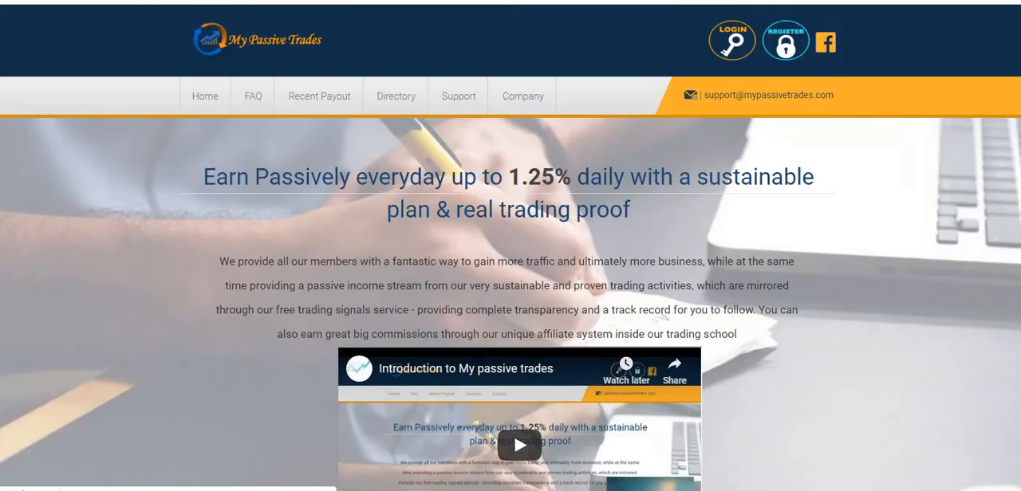
Look over the My Passive Trades homepage and its introduction video.
left_click(519, 445)
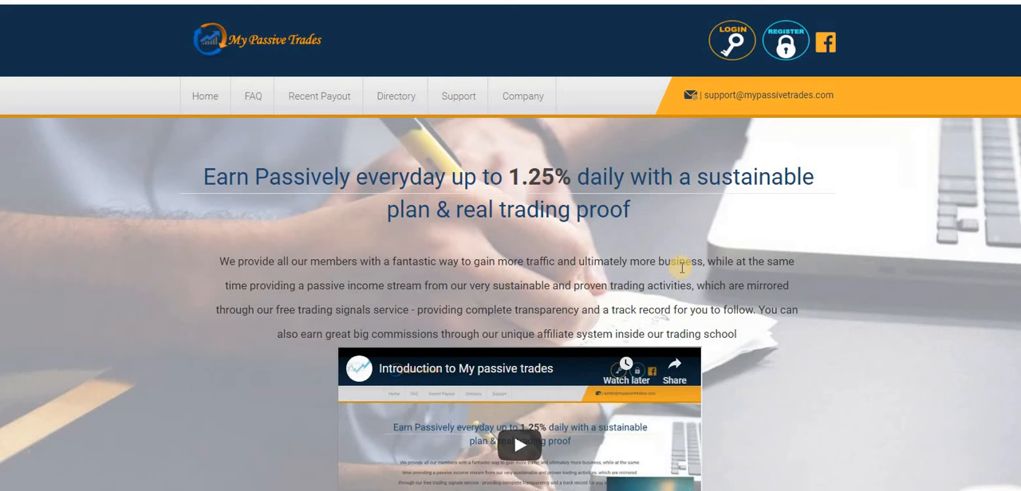
mouse_move(453, 153)
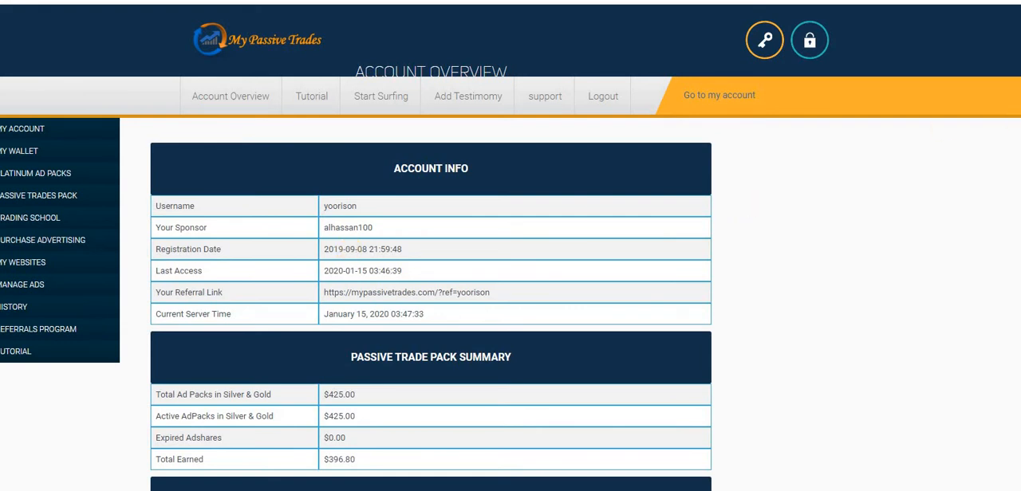
scroll("down", 3)
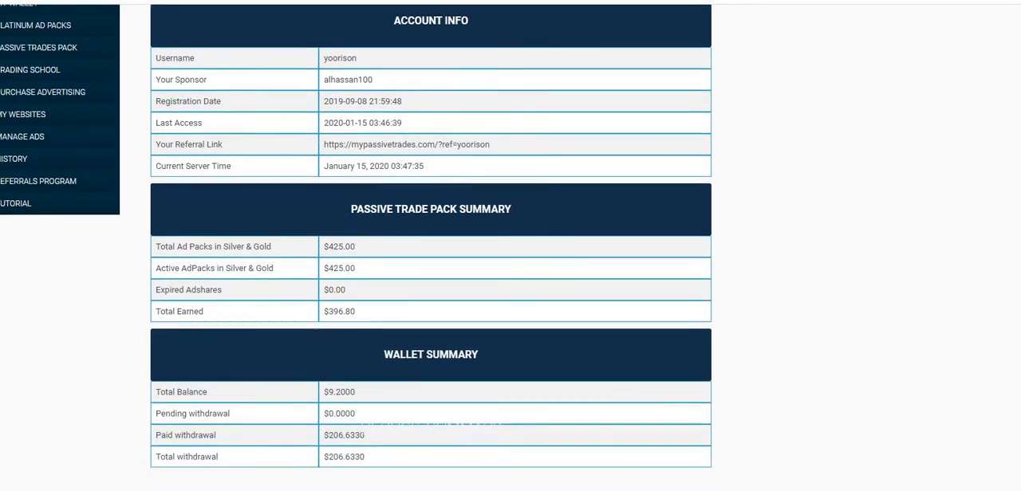
scroll("down", 3)
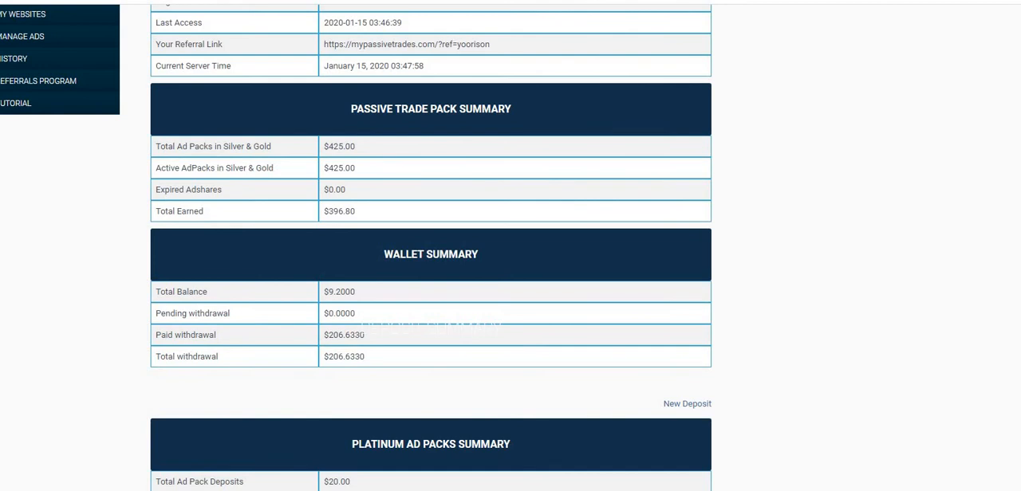
scroll("up", 3)
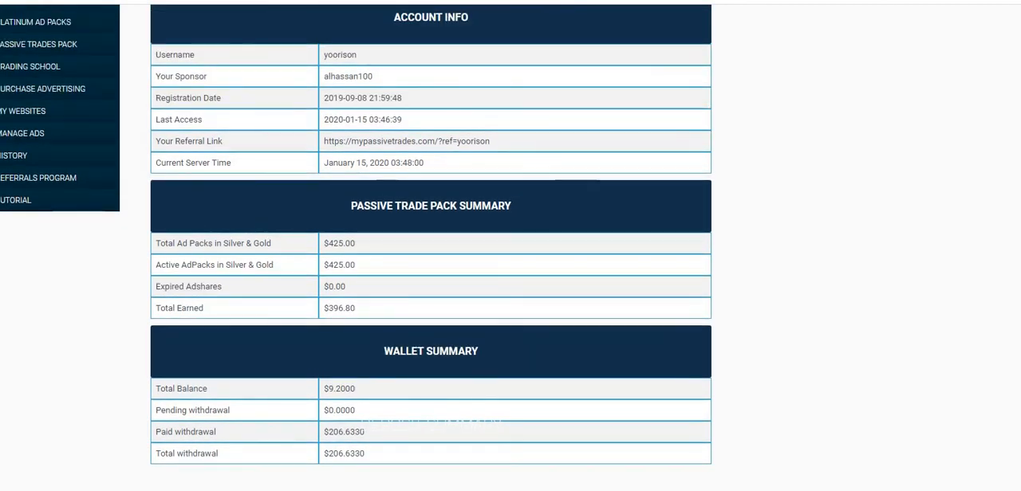
scroll("up", 3)
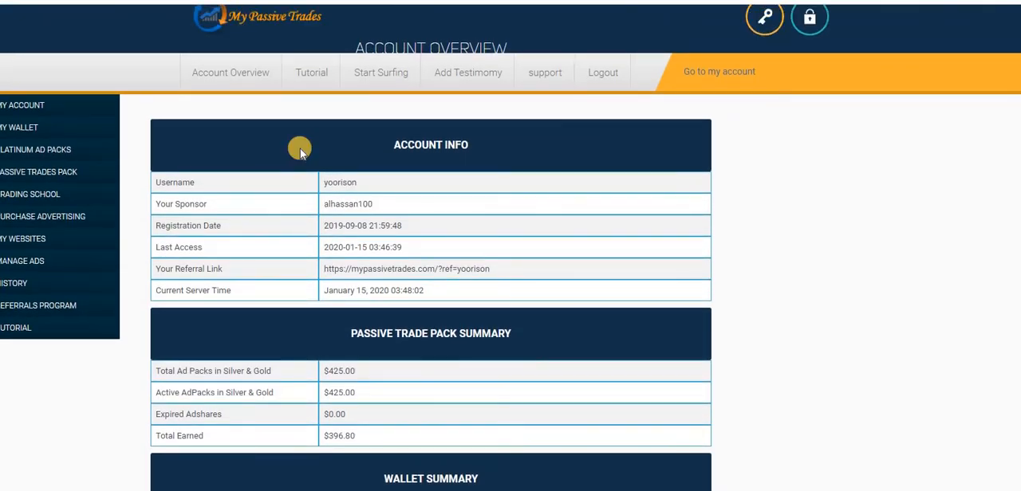
mouse_move(35, 156)
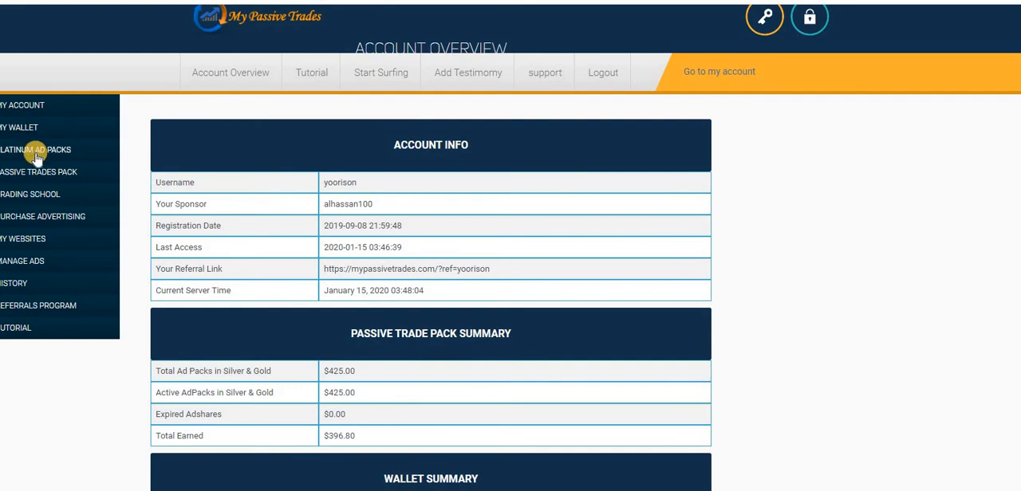
mouse_move(70, 127)
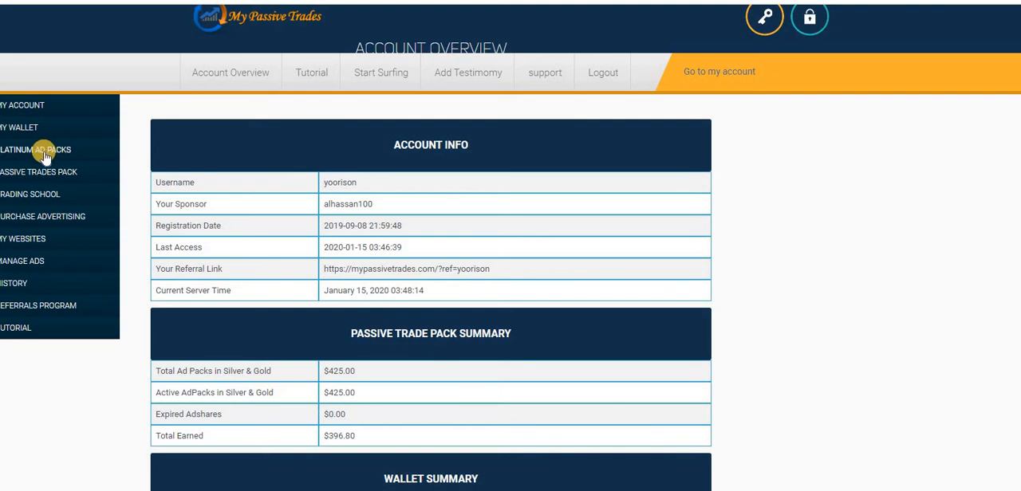
Enter 1 unit on the Buy Platinum Ad Packs form and leave the payment option on Select.
left_click(35, 148)
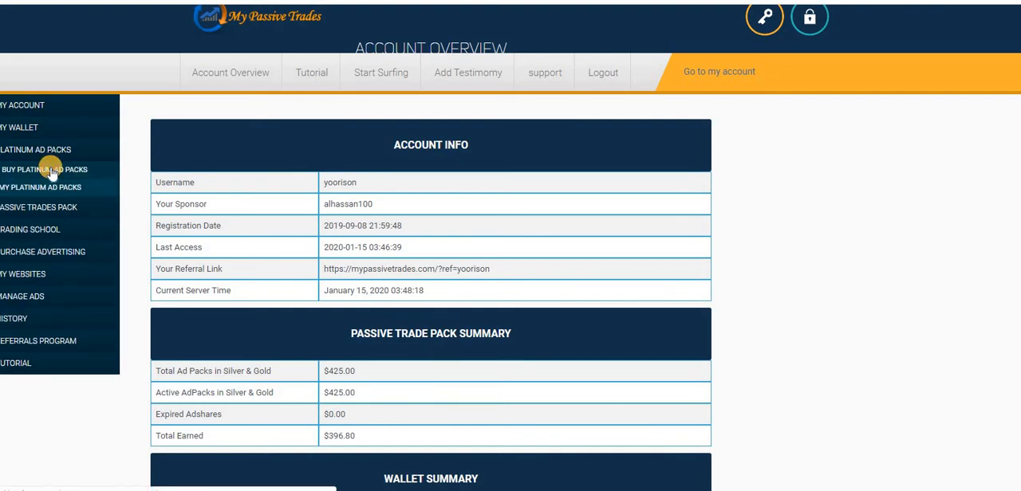
left_click(44, 169)
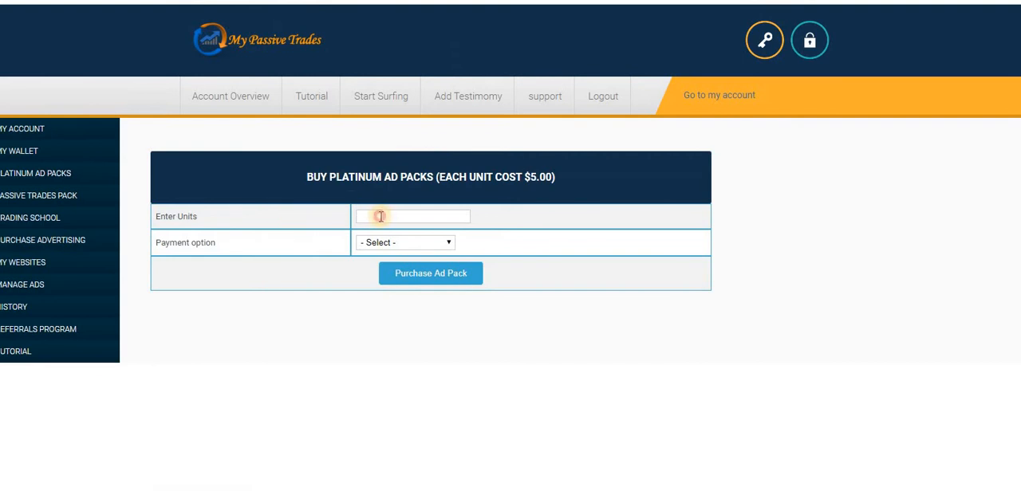
type("1")
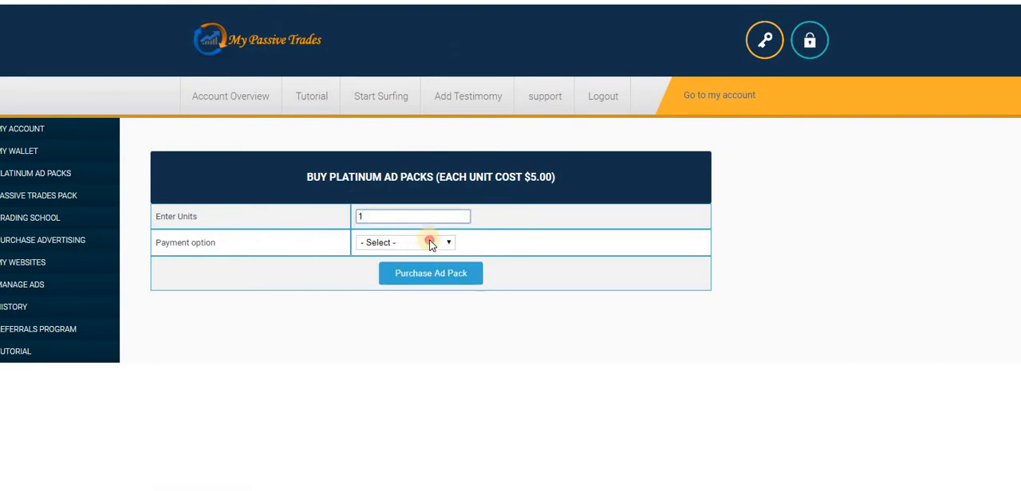
left_click(405, 242)
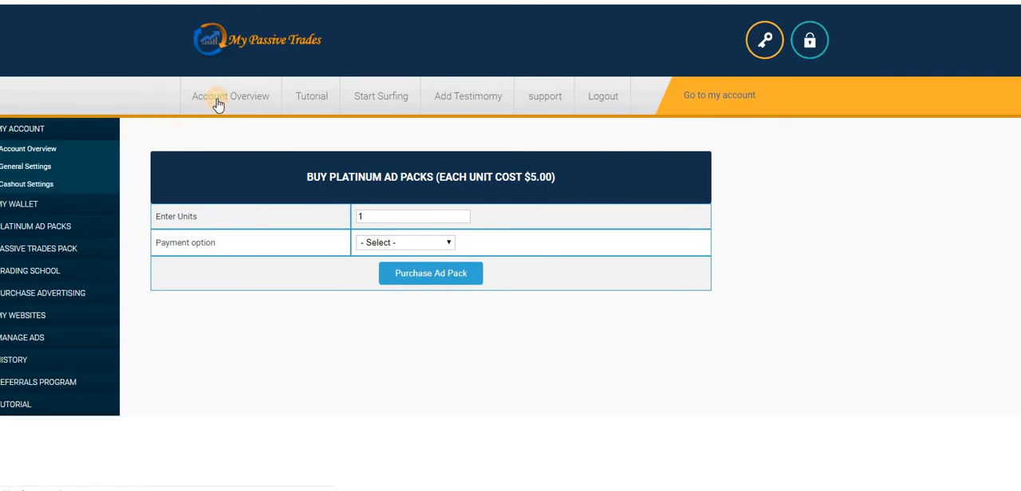
Return to Account Overview and expand the Purchase Advertising options.
left_click(230, 95)
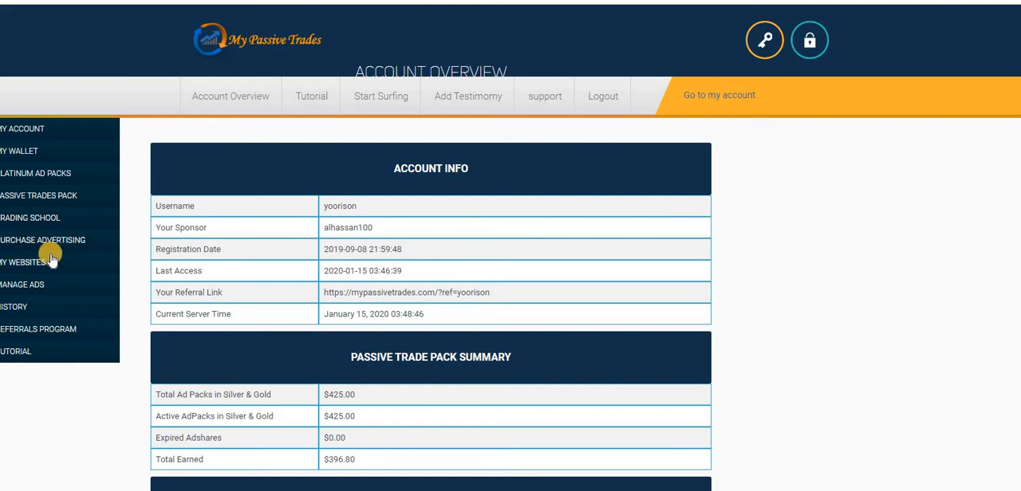
mouse_move(69, 246)
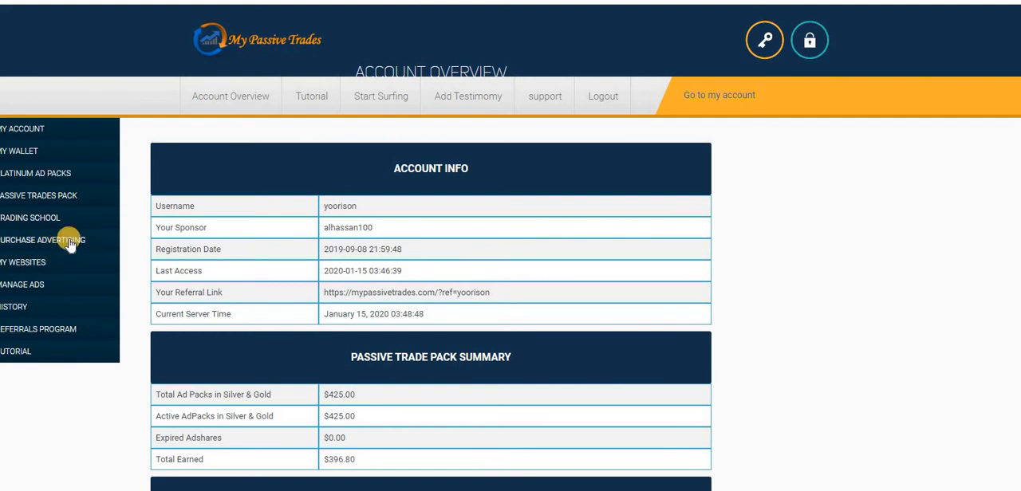
left_click(43, 240)
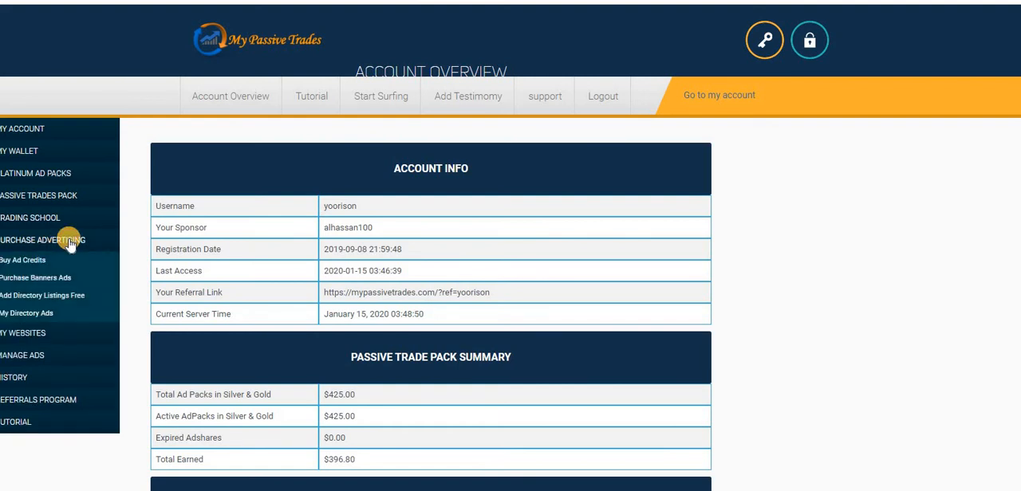
mouse_move(45, 295)
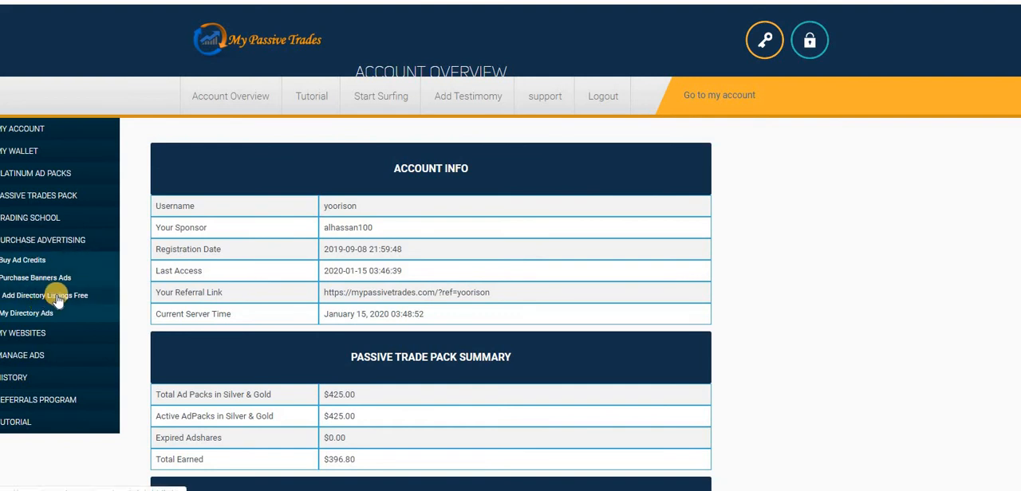
Fill the free directory listing with name All In One Profits, title Money-grabbing 2020 and a description.
left_click(44, 295)
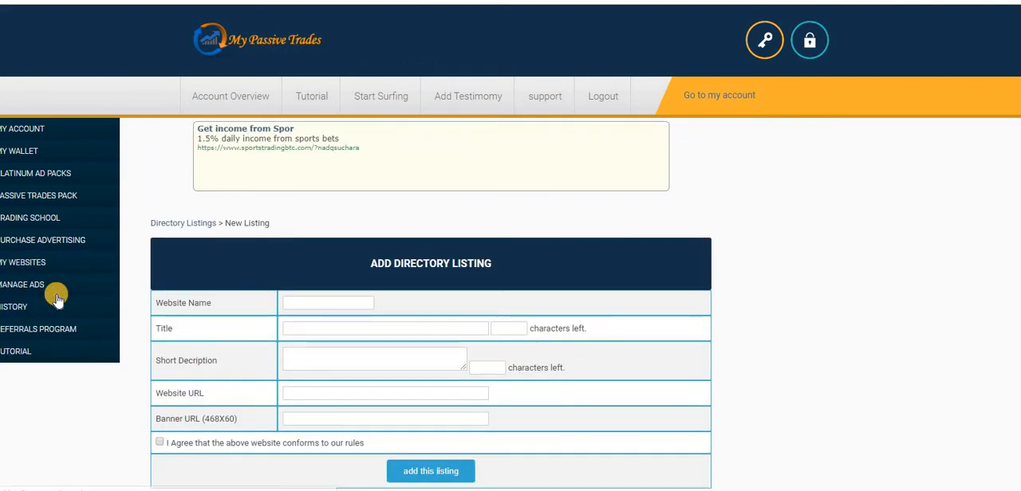
mouse_move(736, 249)
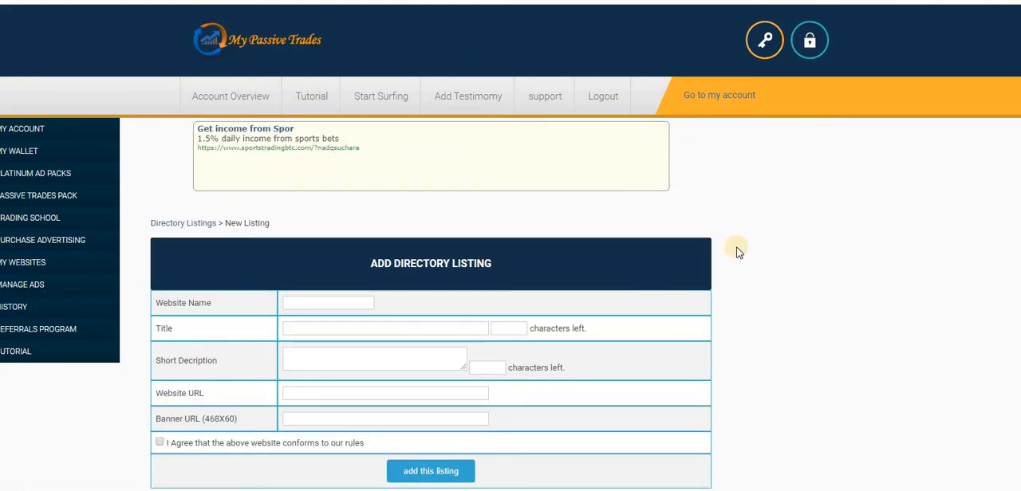
scroll("down", 3)
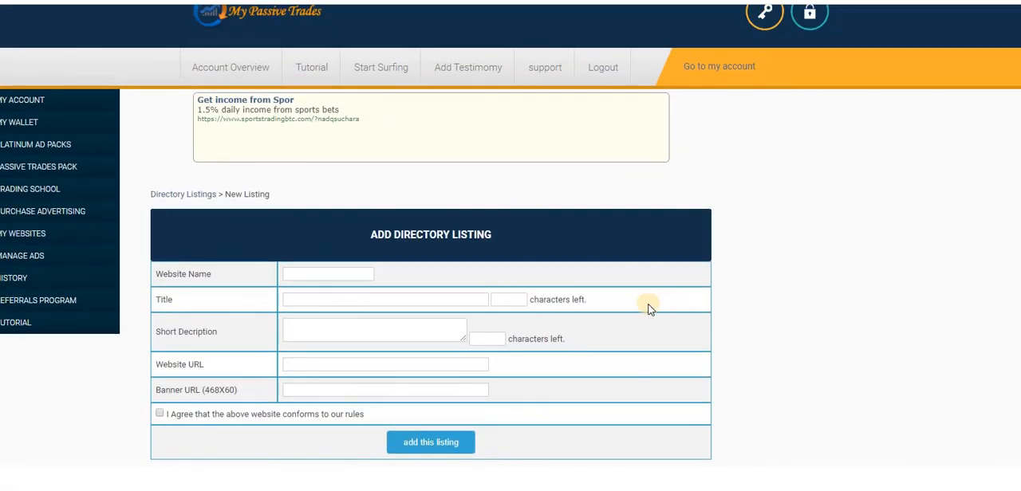
left_click(327, 273)
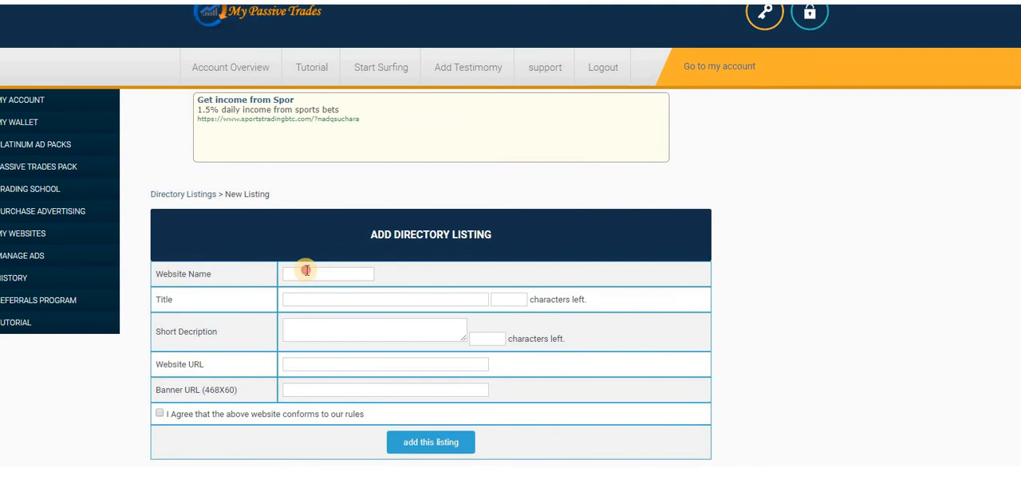
type("Ali")
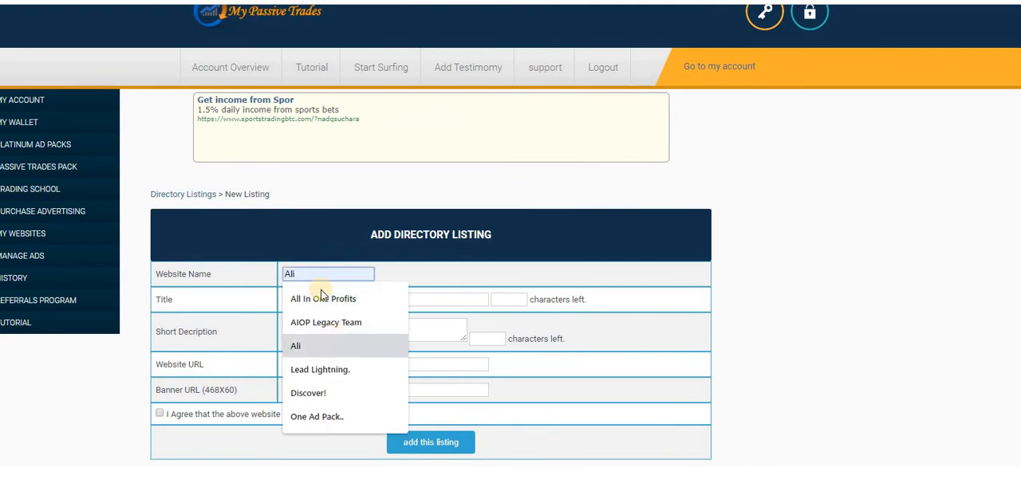
left_click(322, 298)
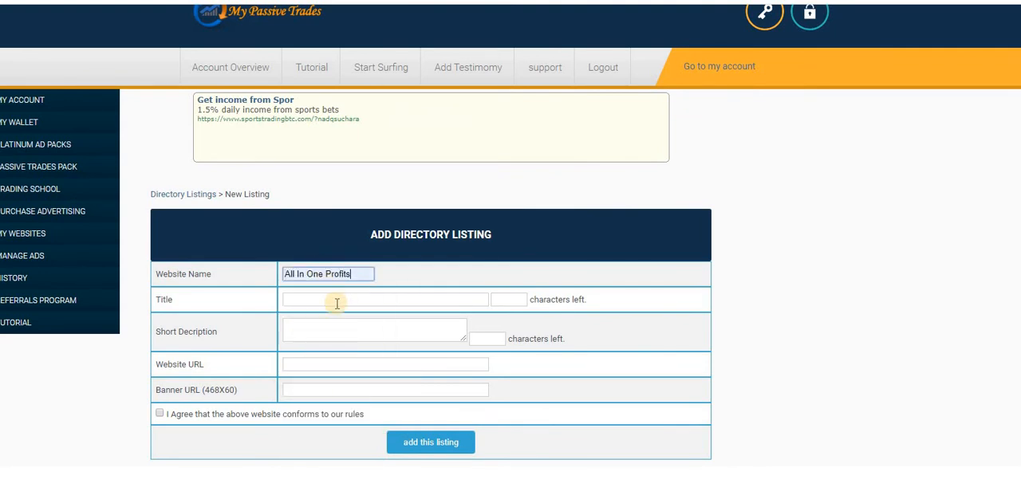
left_click(385, 300)
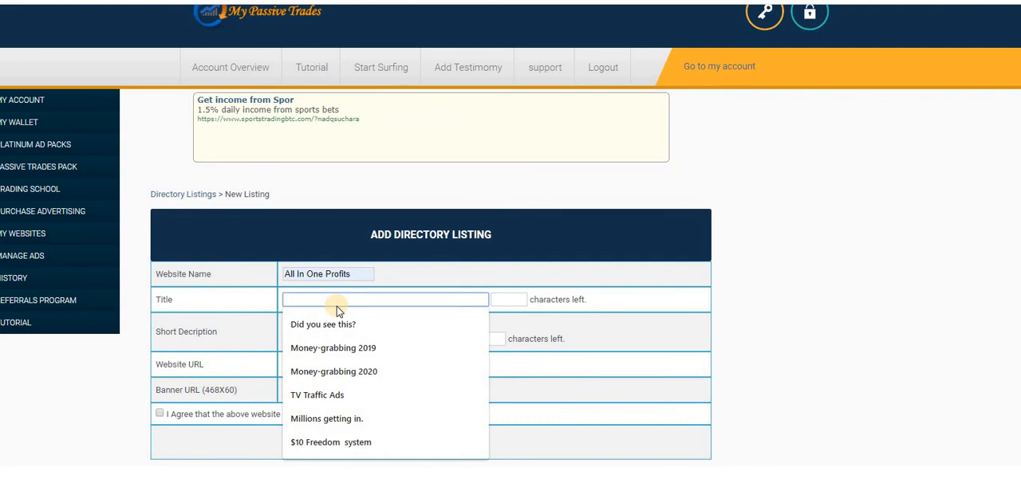
left_click(333, 372)
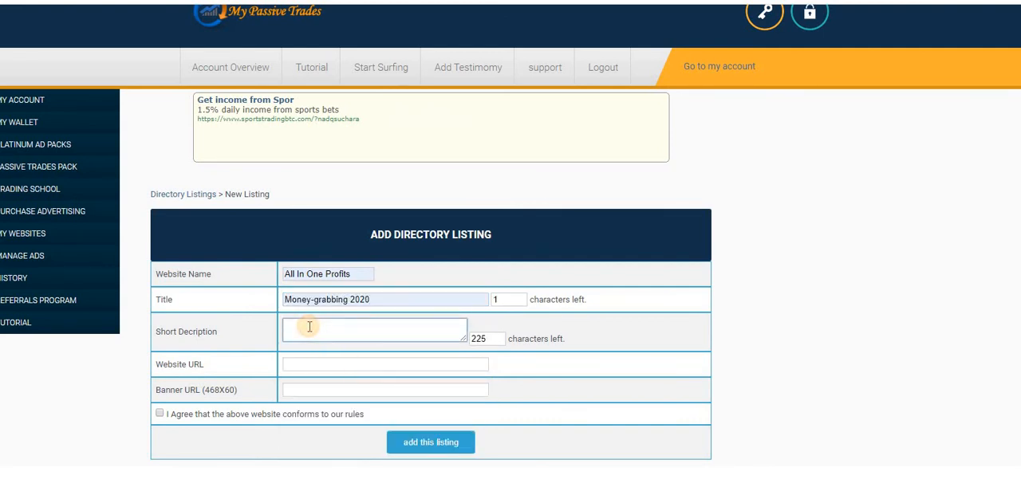
type("Thi")
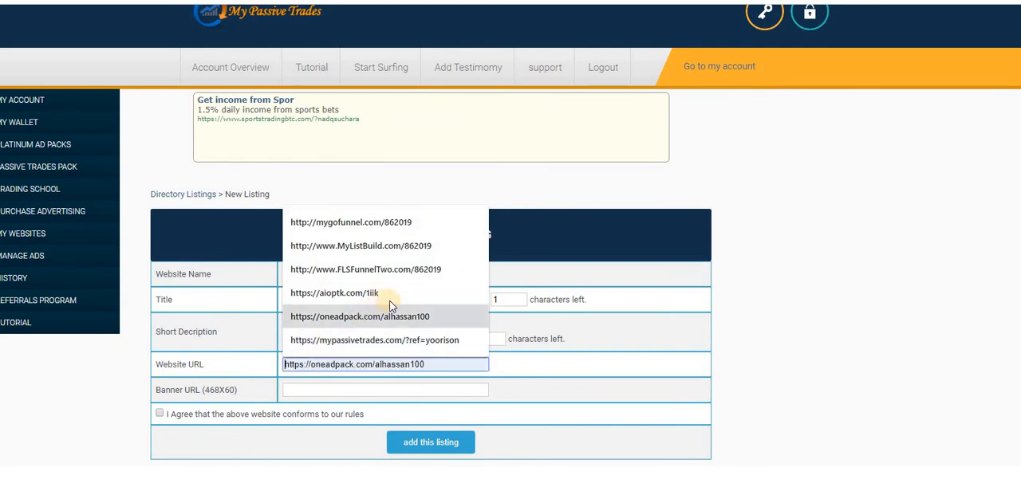
Set the website URL to the aioptk link and the 468x60 allinoneprofits banner URL.
left_click(335, 294)
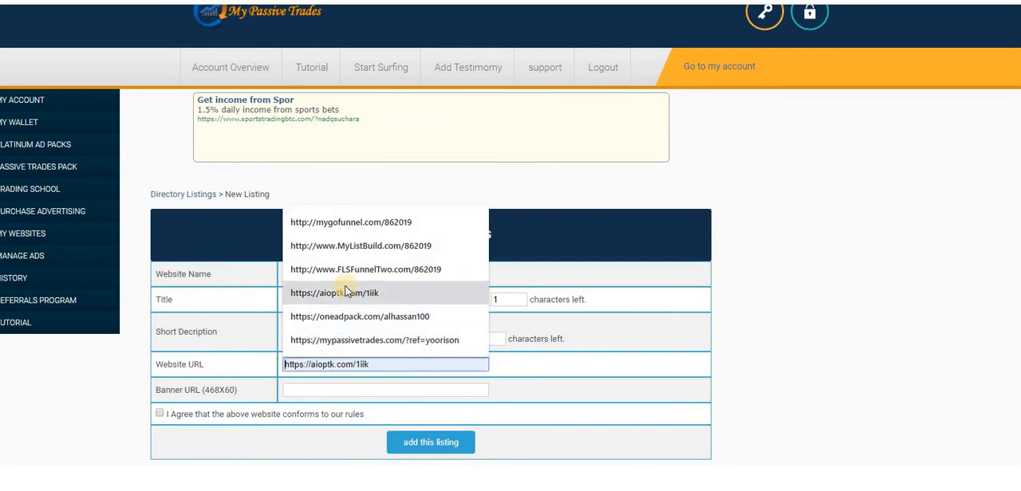
left_click(384, 389)
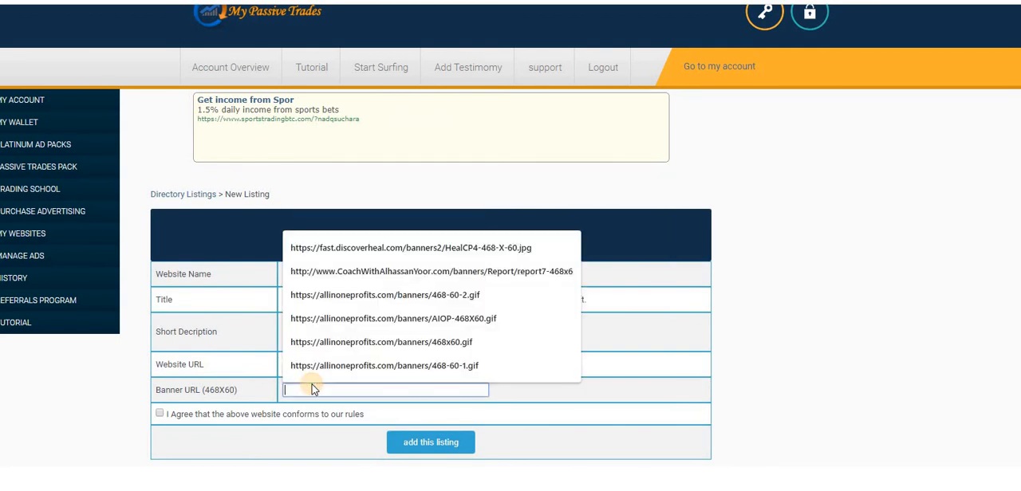
left_click(379, 341)
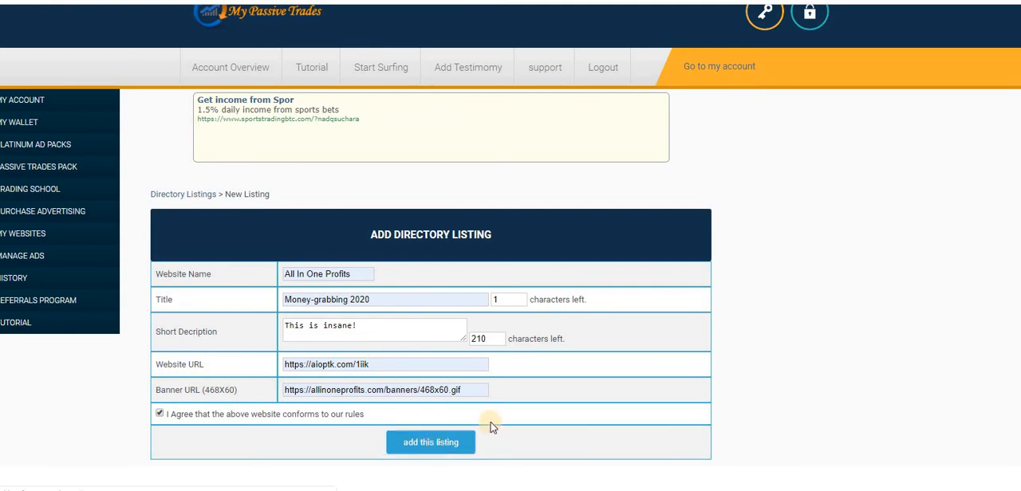
mouse_move(705, 390)
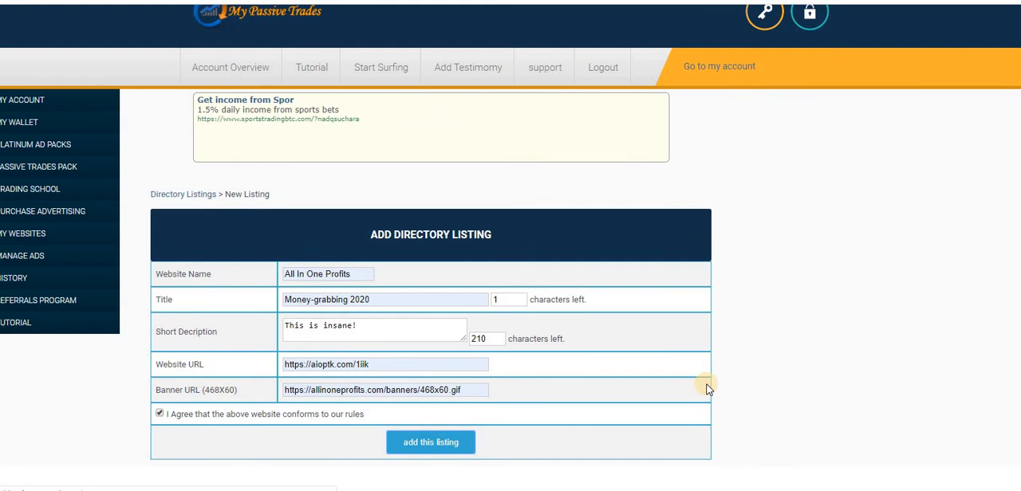
Submit the listing, then rename the duplicate website name to AIOP1.
left_click(431, 442)
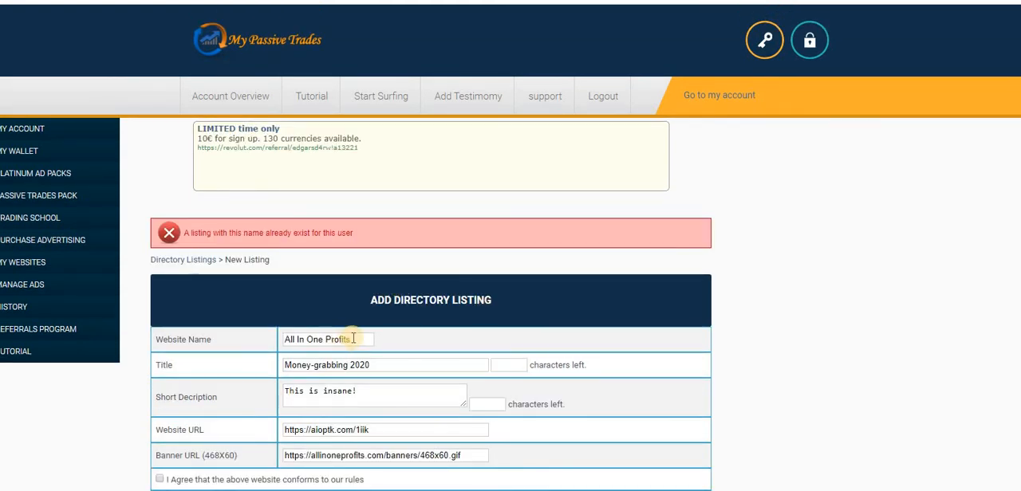
left_click(327, 338)
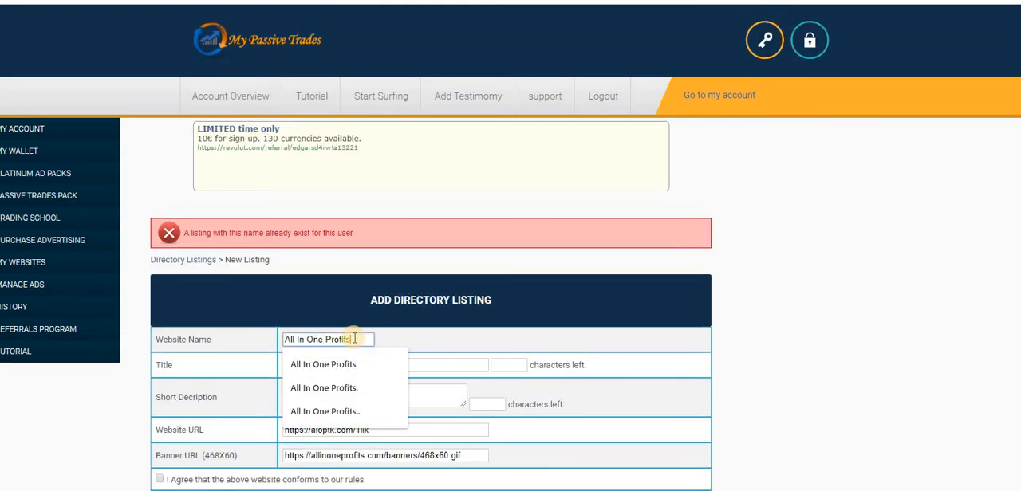
key("Backspace")
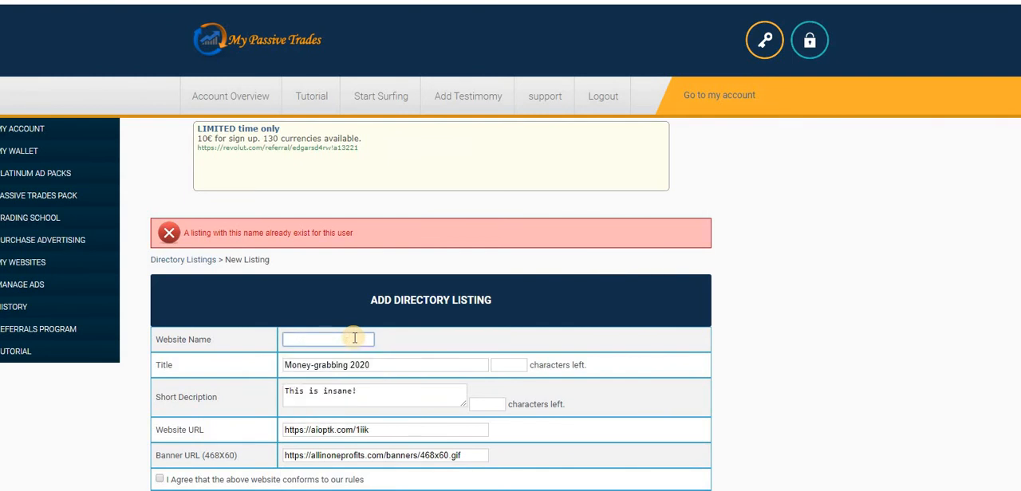
type("AIOP")
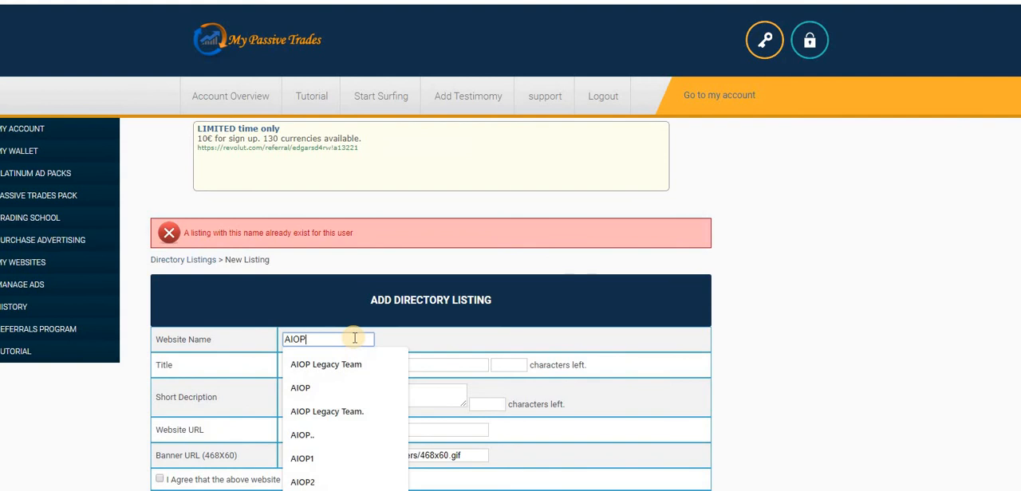
left_click(301, 458)
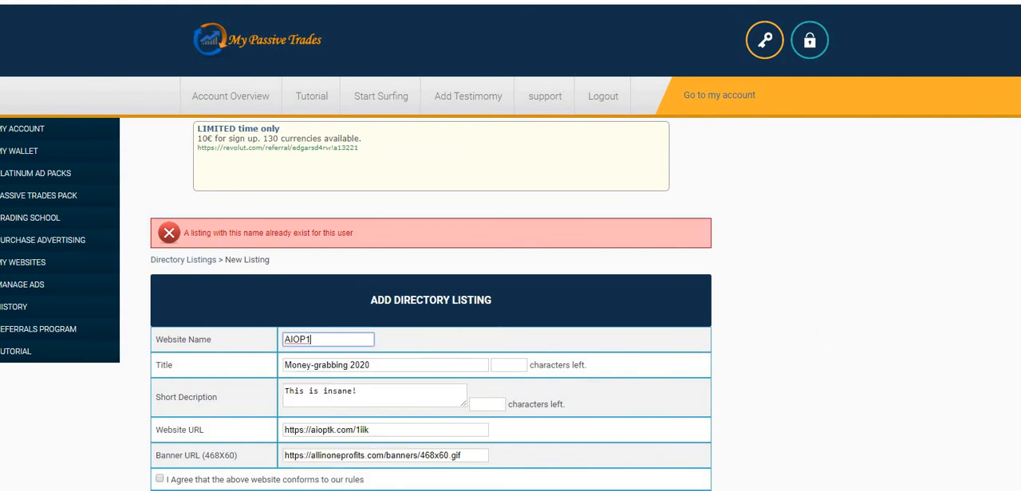
Resubmit the directory listing and get the added-successfully confirmation.
scroll("down", 3)
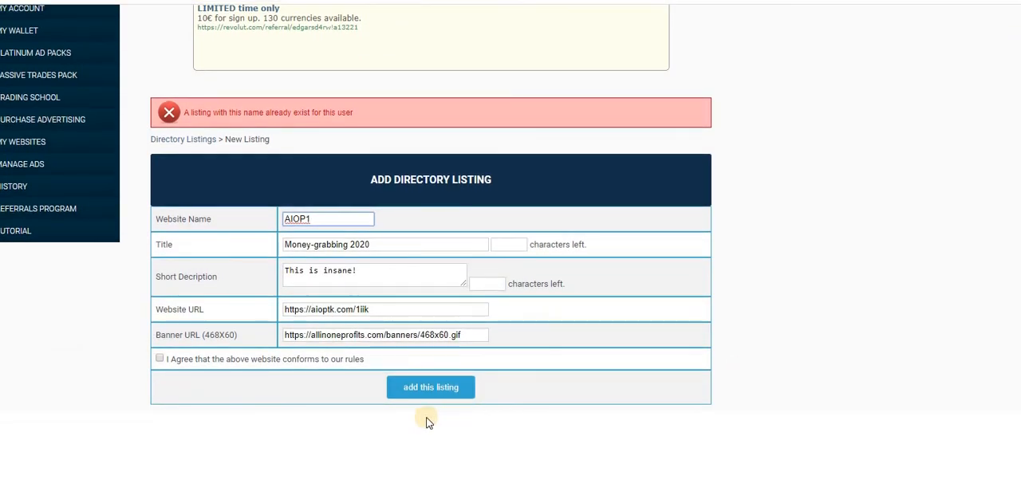
left_click(160, 357)
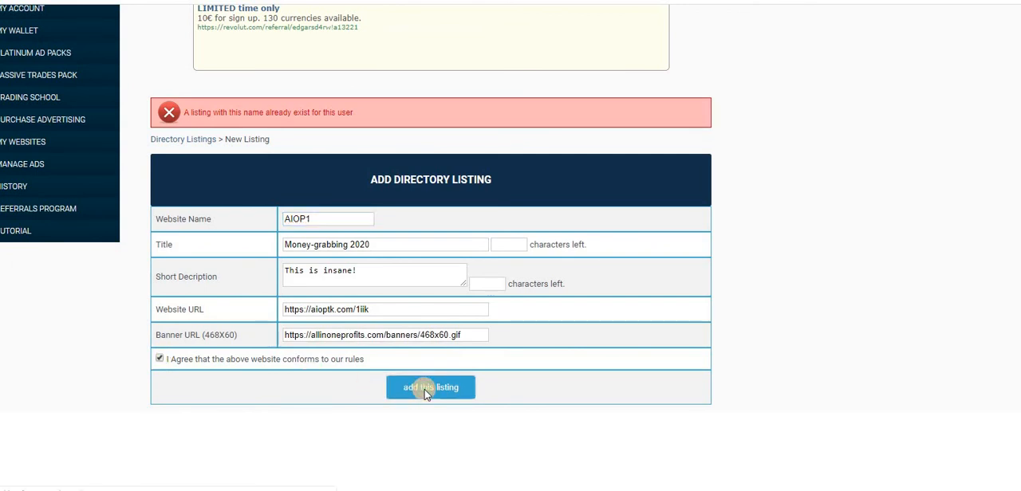
left_click(430, 386)
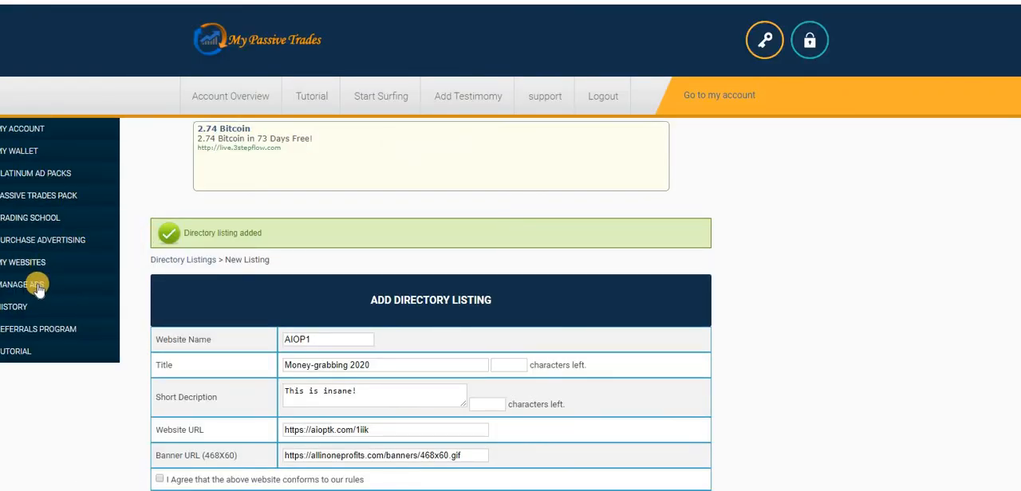
Review the banner ads summary: 400.00 credits, 5 allowed banners, 2 banners added with their stats.
left_click(22, 284)
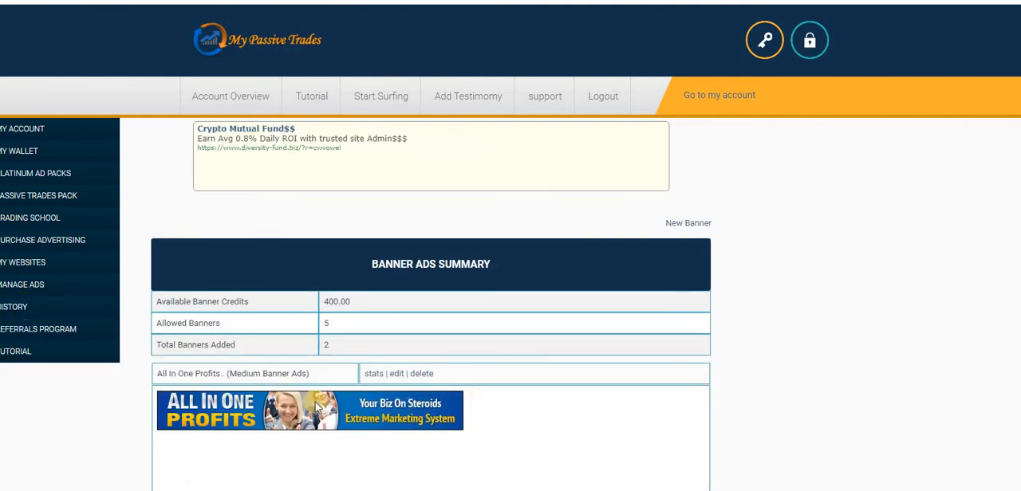
scroll("down", 3)
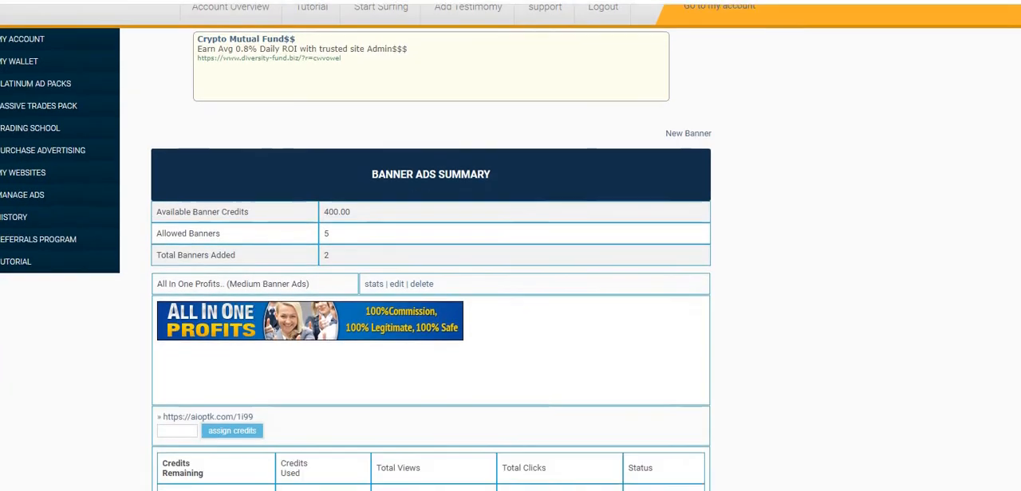
scroll("down", 3)
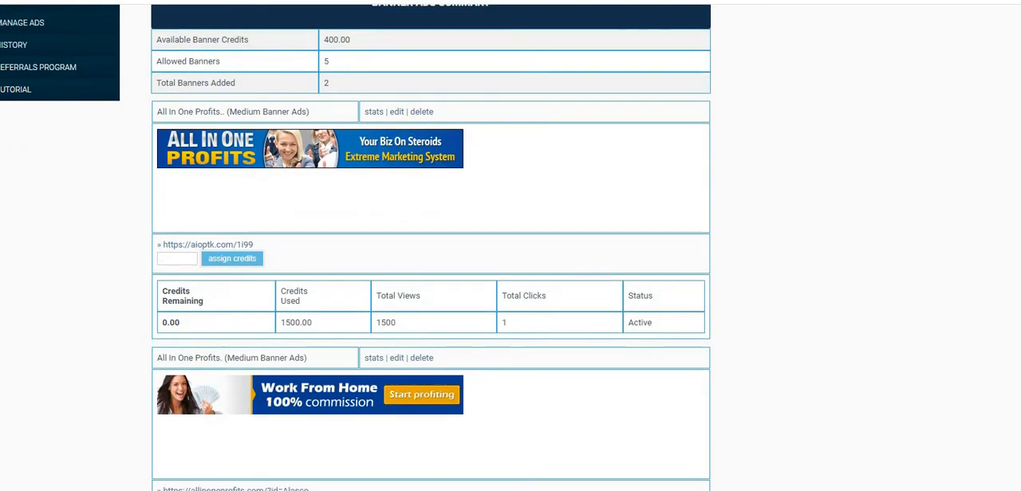
scroll("down", 3)
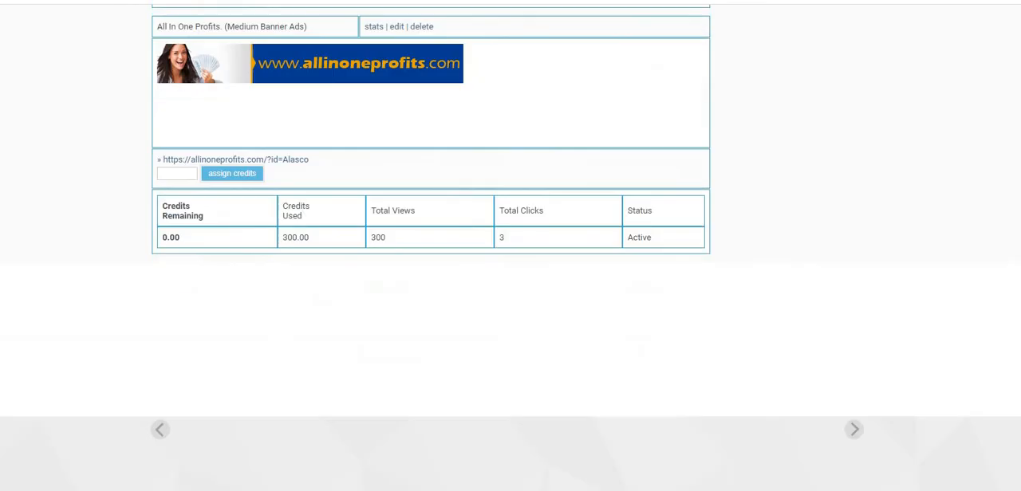
scroll("down", 3)
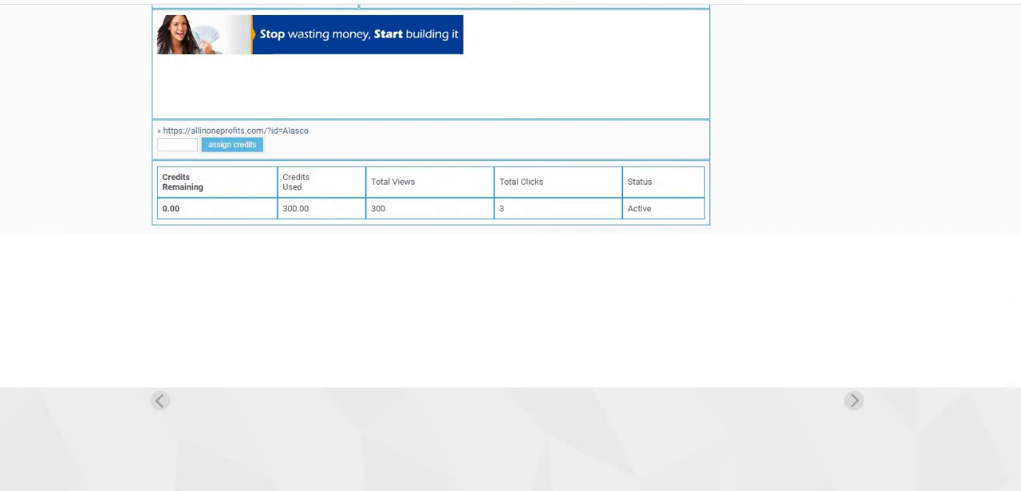
scroll("up", 3)
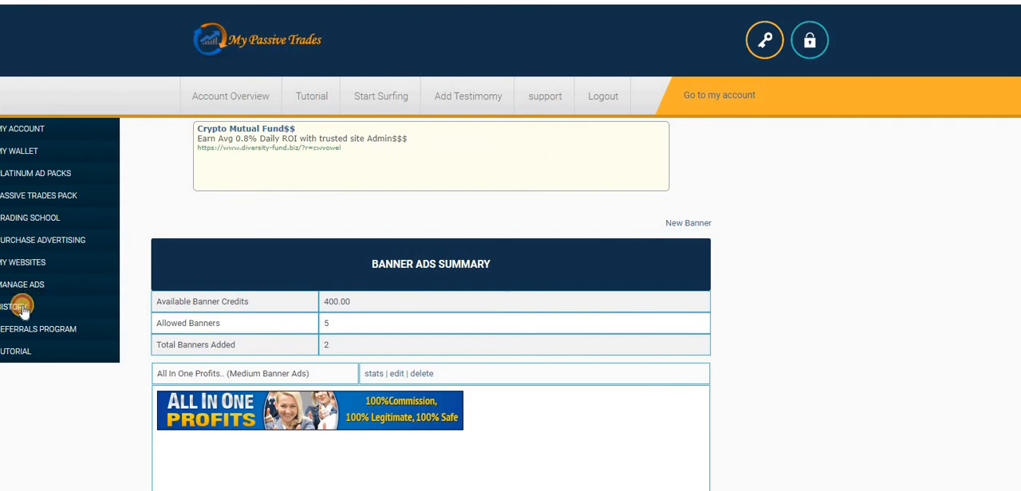
Review the paid Perfect Money withdrawal history, then return to the Account Overview showing $396.80 earned.
left_click(15, 306)
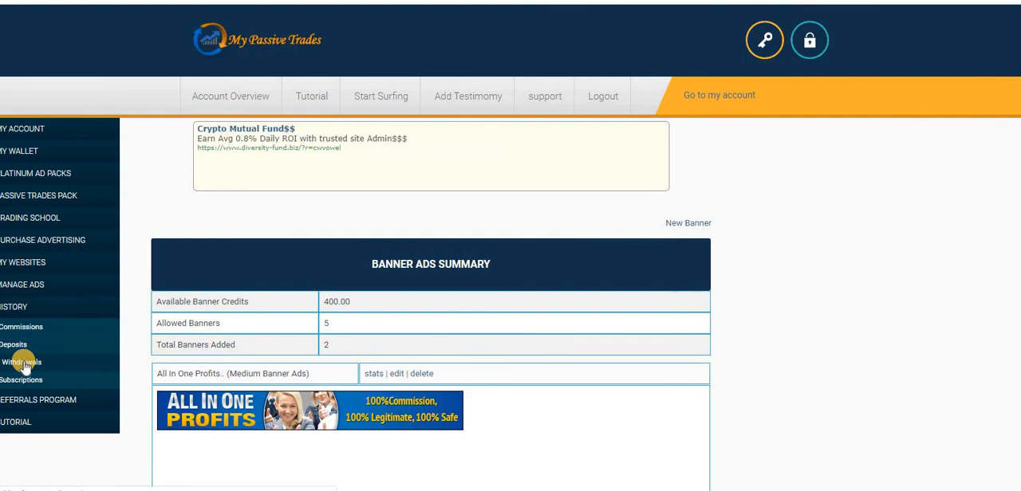
left_click(22, 362)
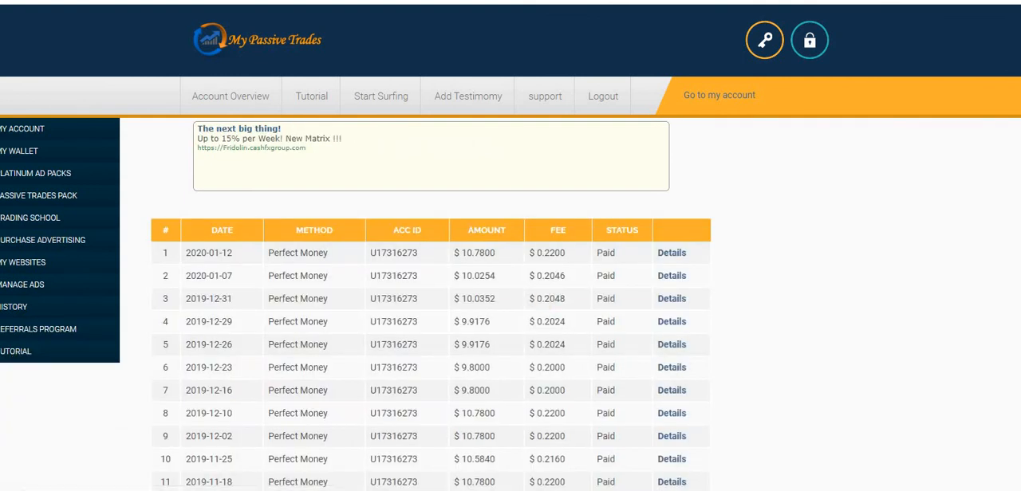
scroll("down", 3)
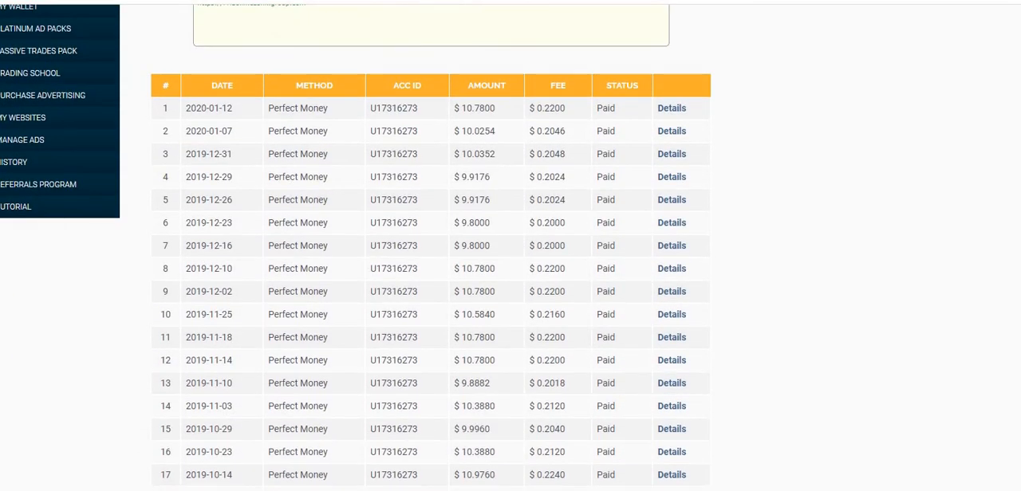
scroll("down", 3)
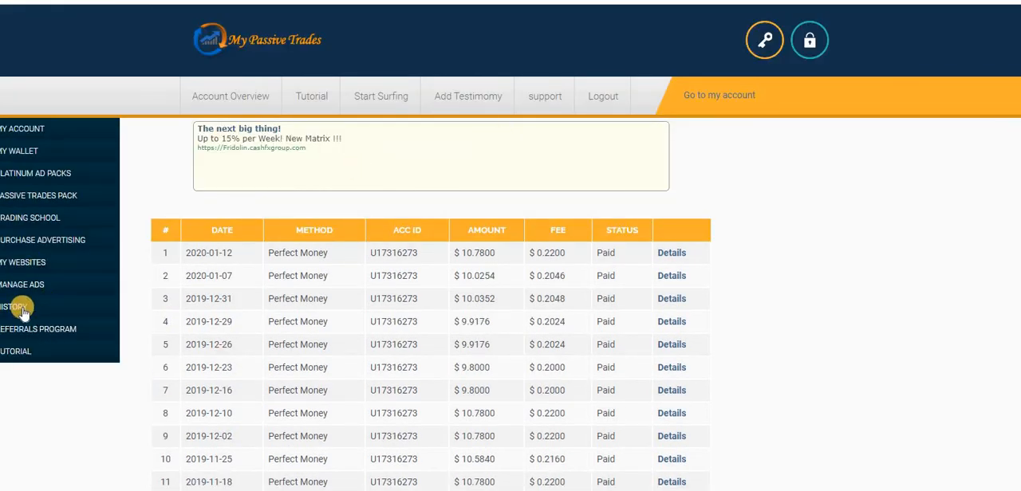
left_click(16, 306)
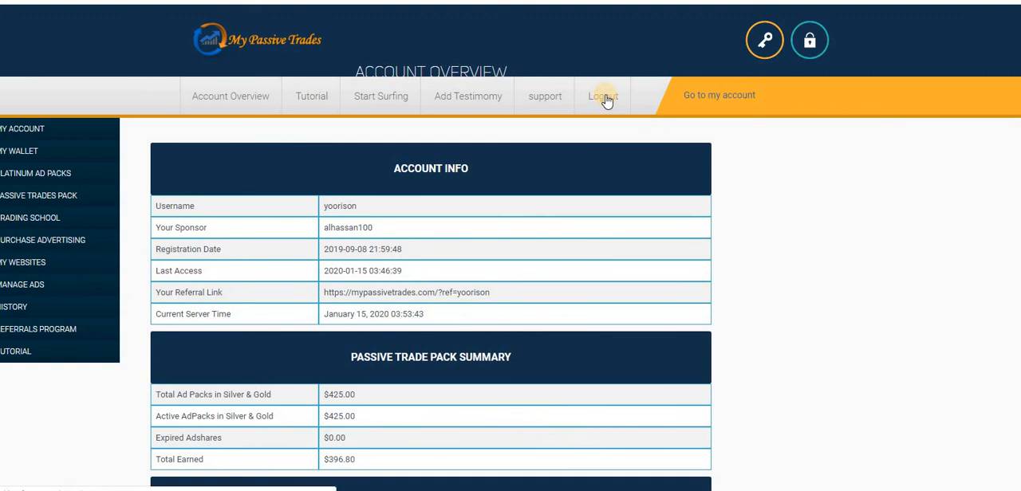
Log out and browse the public ad directory with Money-grabbing 2020 listed first at 0 views, 0 clicks.
left_click(603, 96)
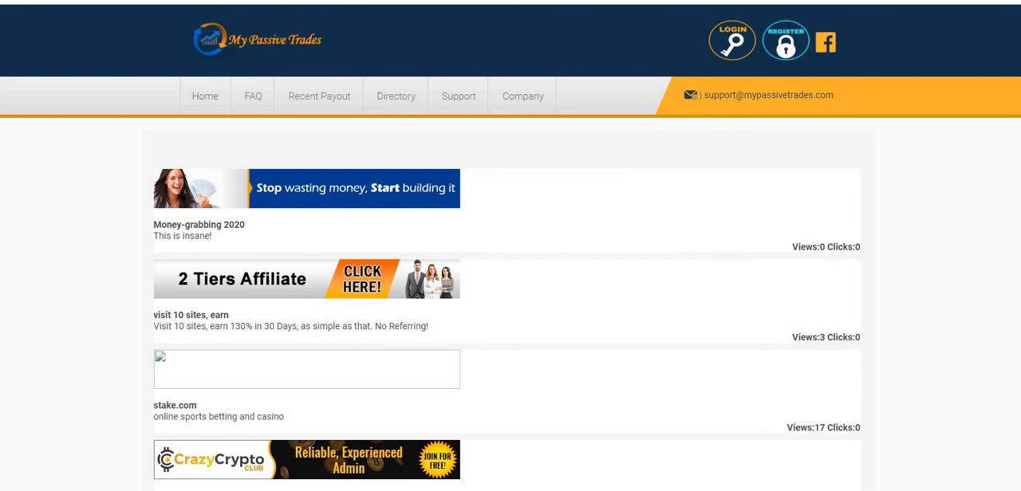
scroll("down", 3)
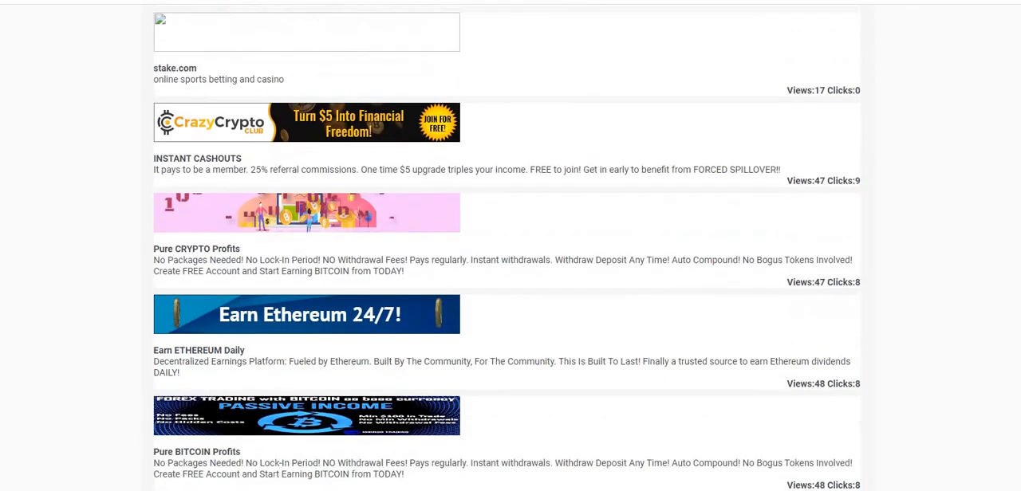
scroll("down", 3)
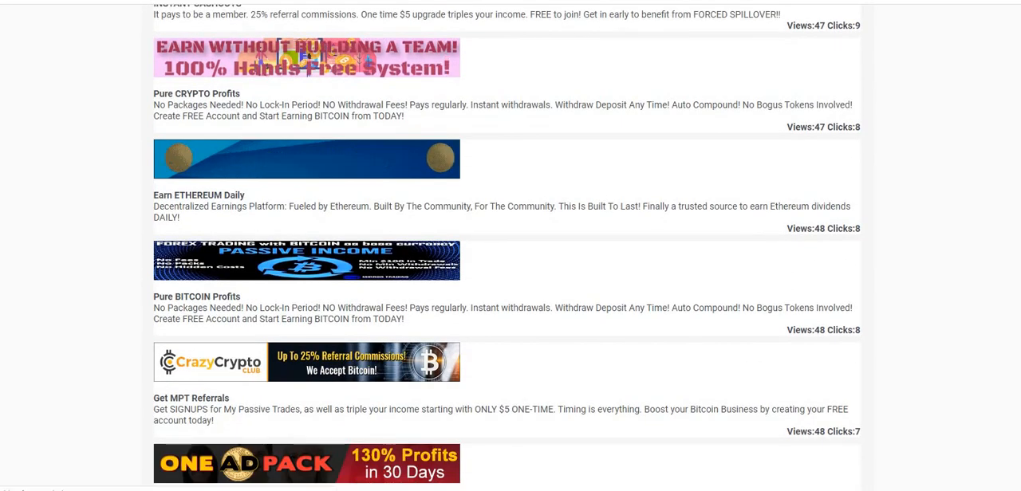
scroll("down", 3)
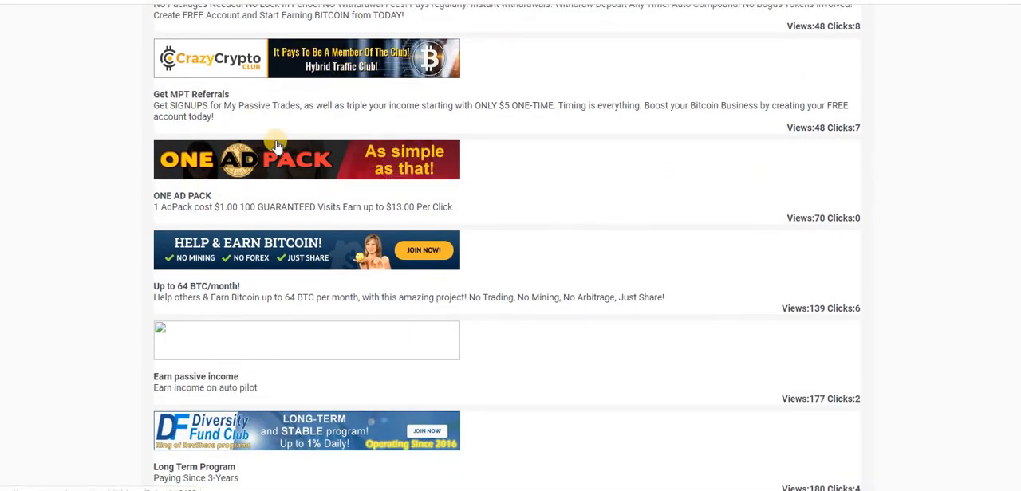
mouse_move(705, 188)
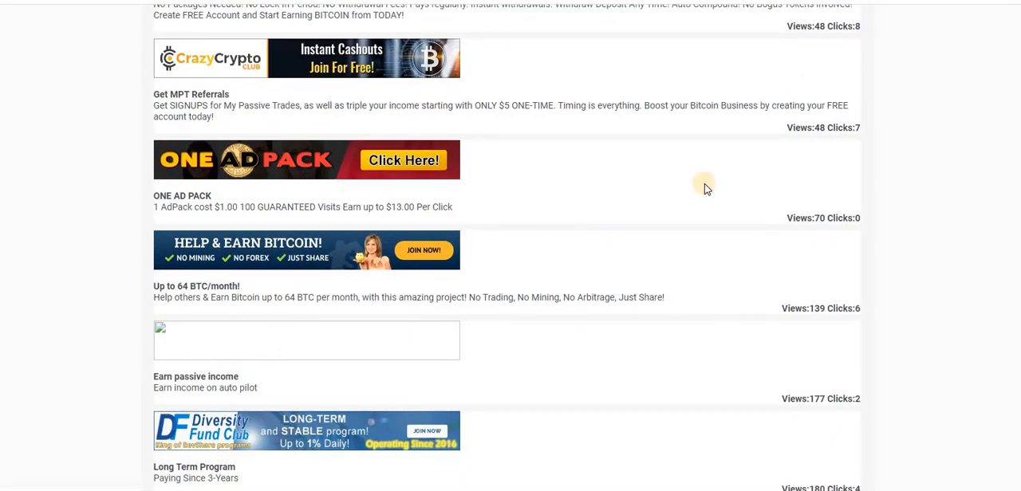
scroll("down", 3)
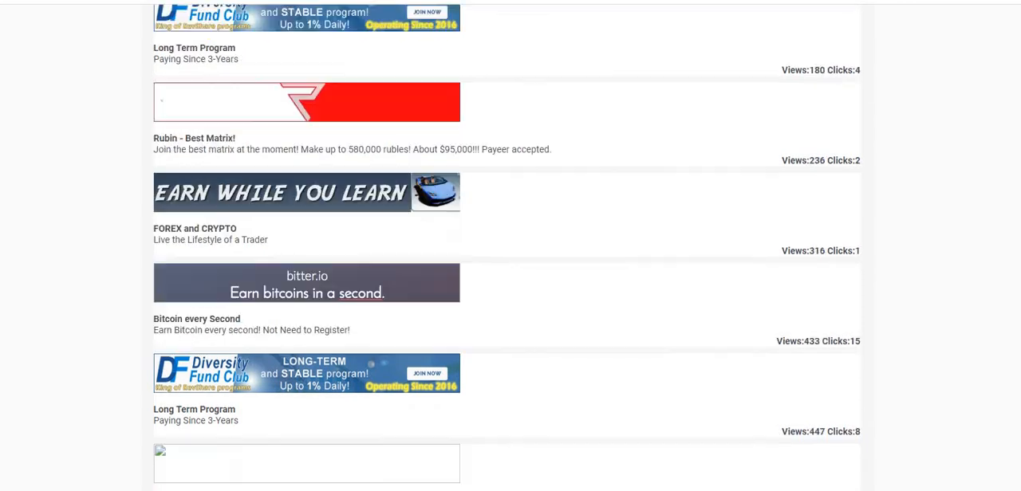
scroll("down", 3)
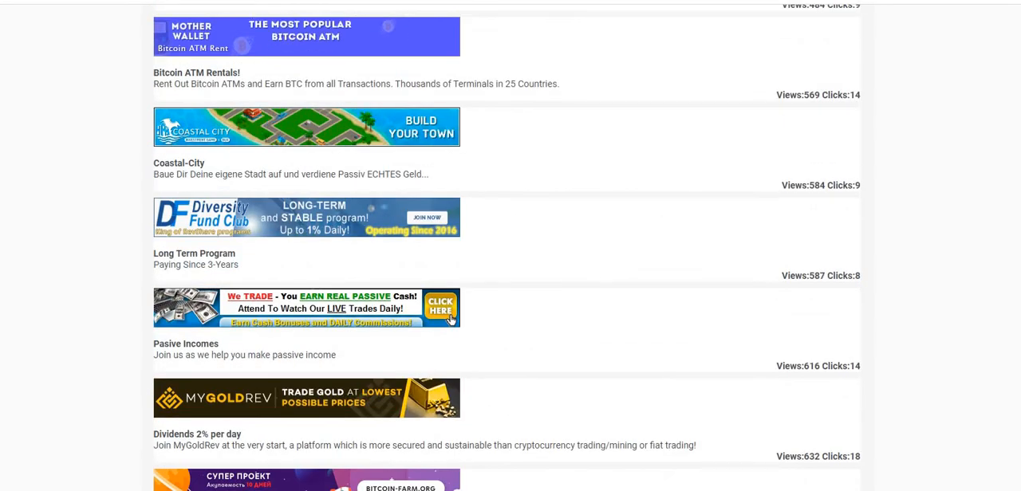
scroll("down", 3)
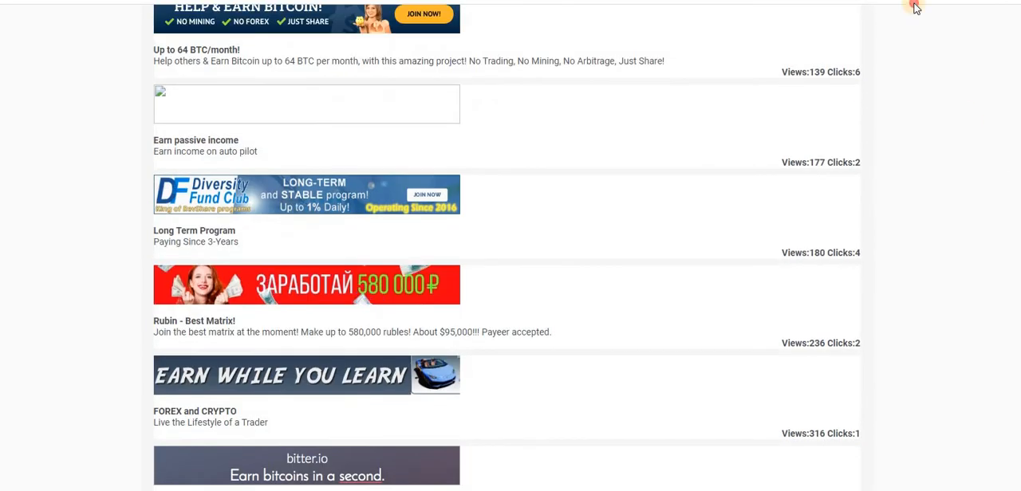
scroll("down", 3)
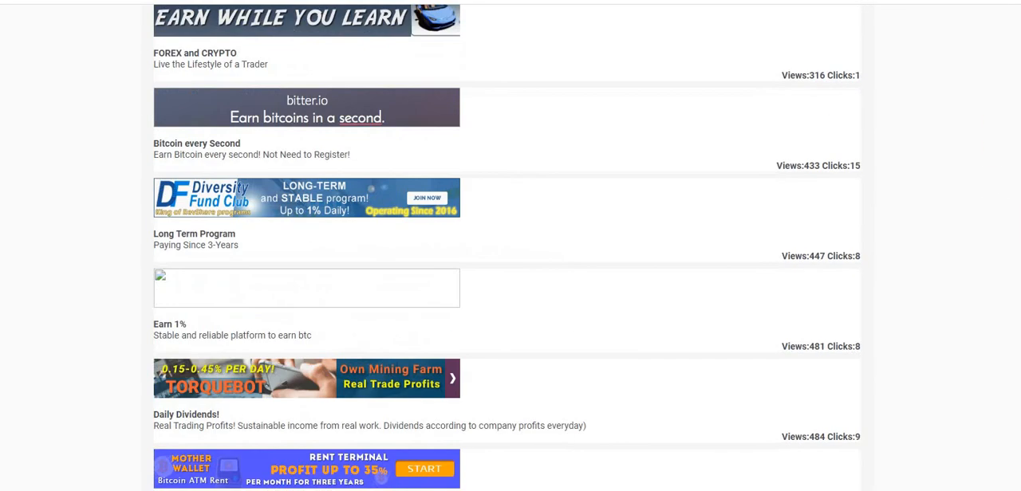
scroll("up", 3)
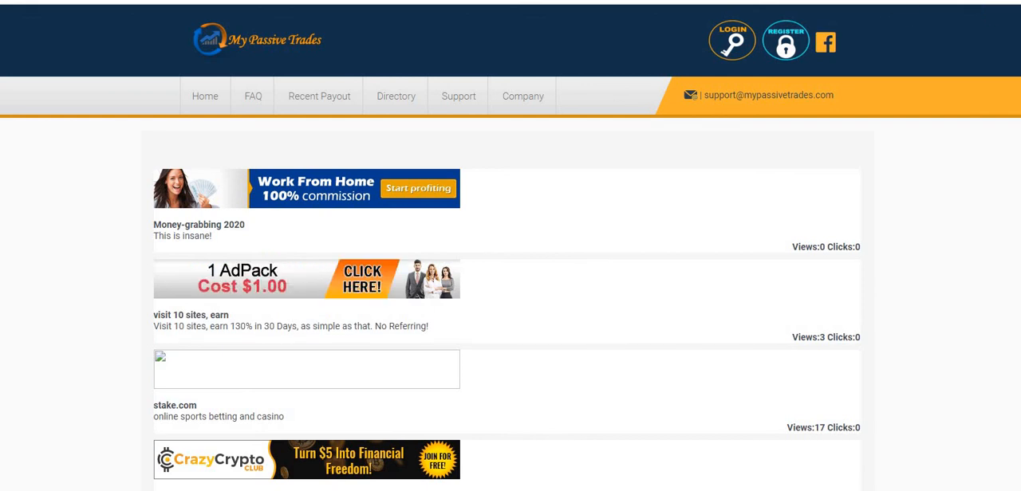